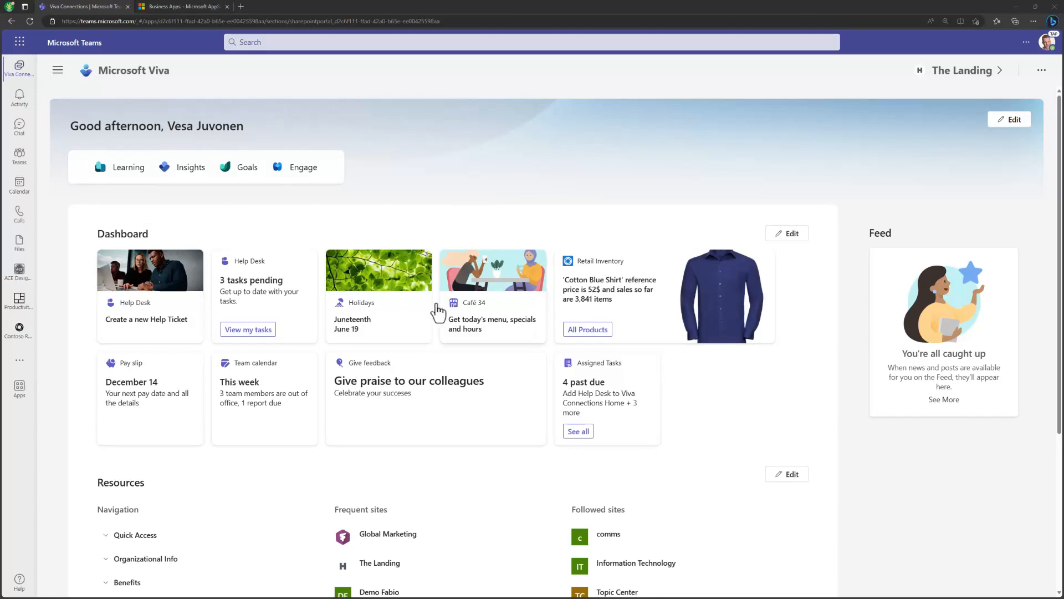
Look at the productivity dashboard app, then return to the Viva Connections dashboard
click(18, 70)
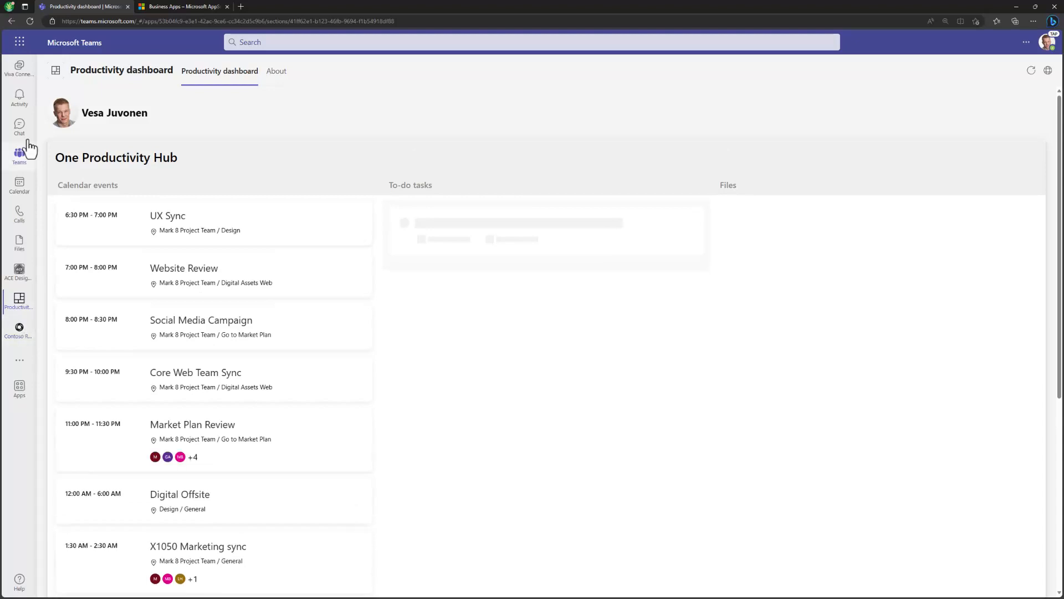
click(19, 68)
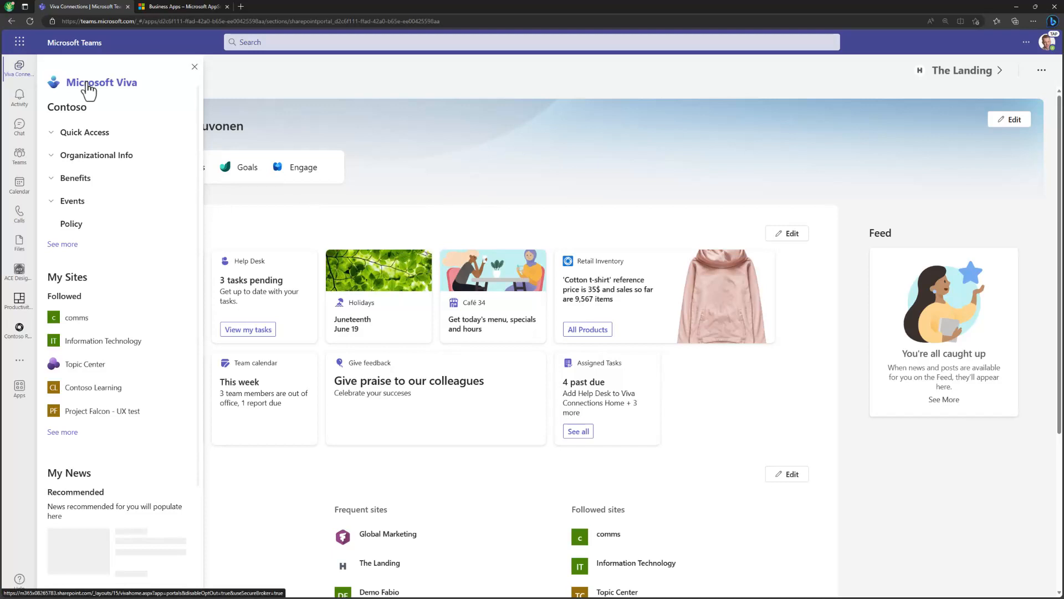
click(195, 67)
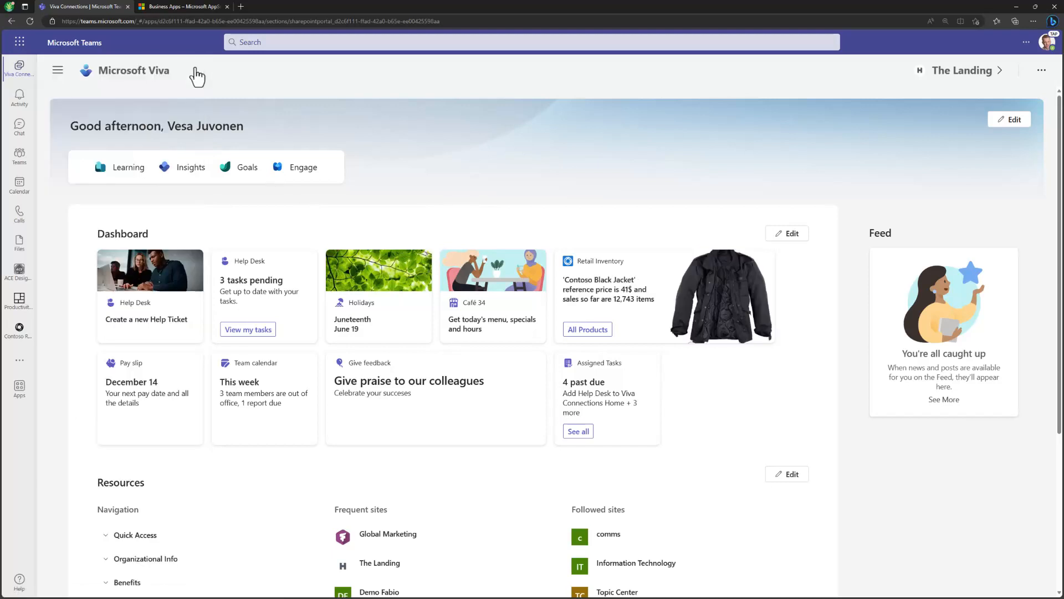
mouse_move(99, 159)
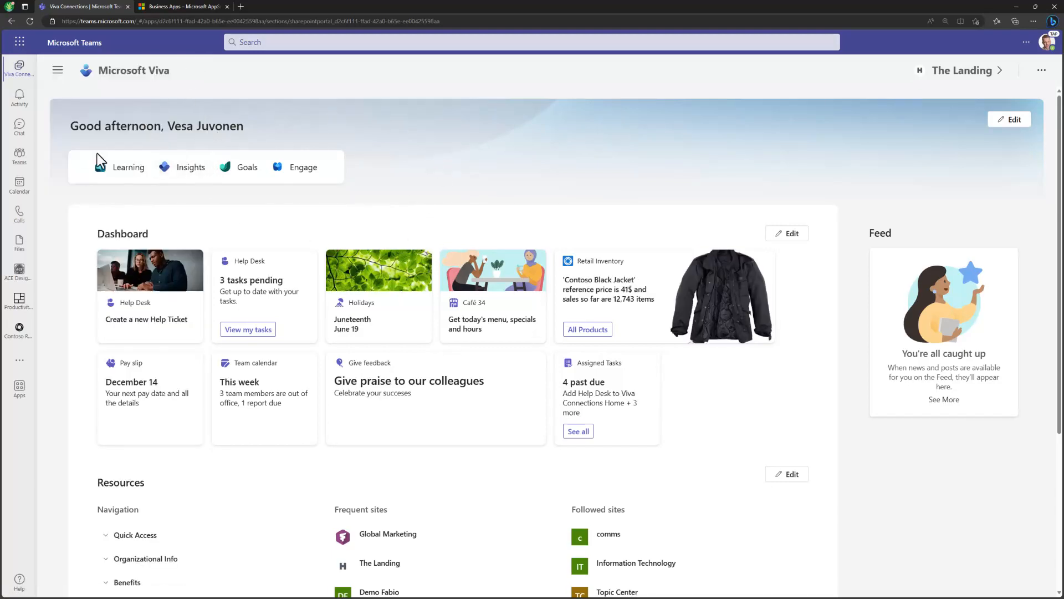
mouse_move(353, 167)
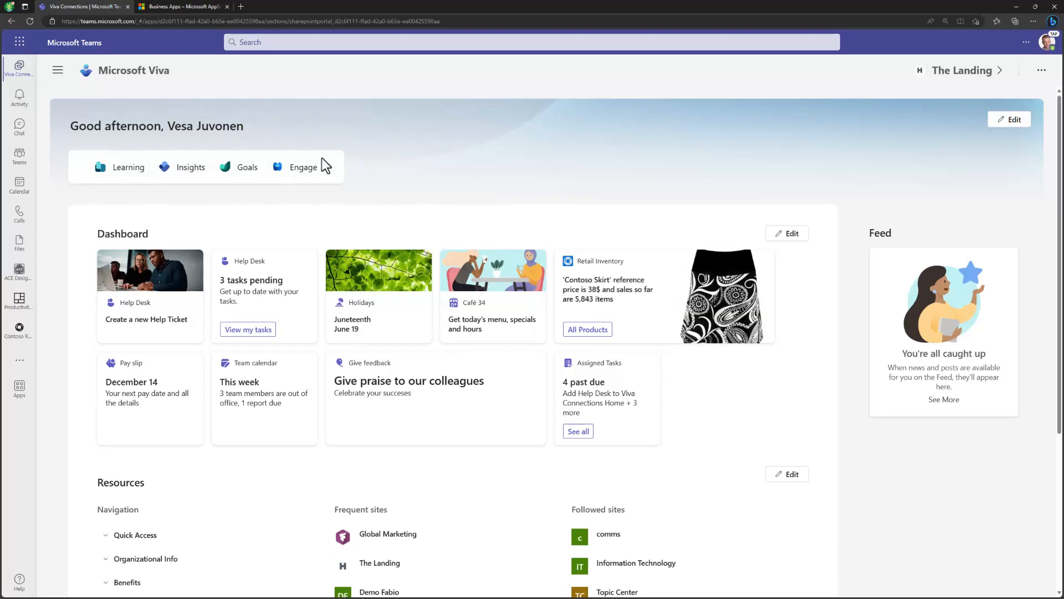
mouse_move(346, 174)
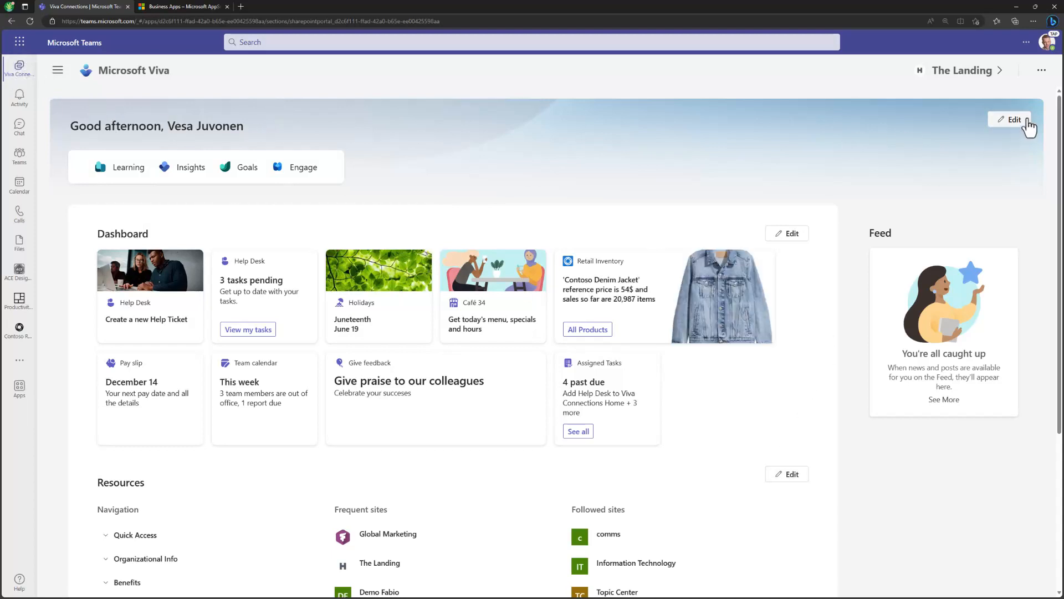
Browse the retail inventory dashboard, including Contoso Denim Jeans details, then return to Viva Connections
scroll(down, 3)
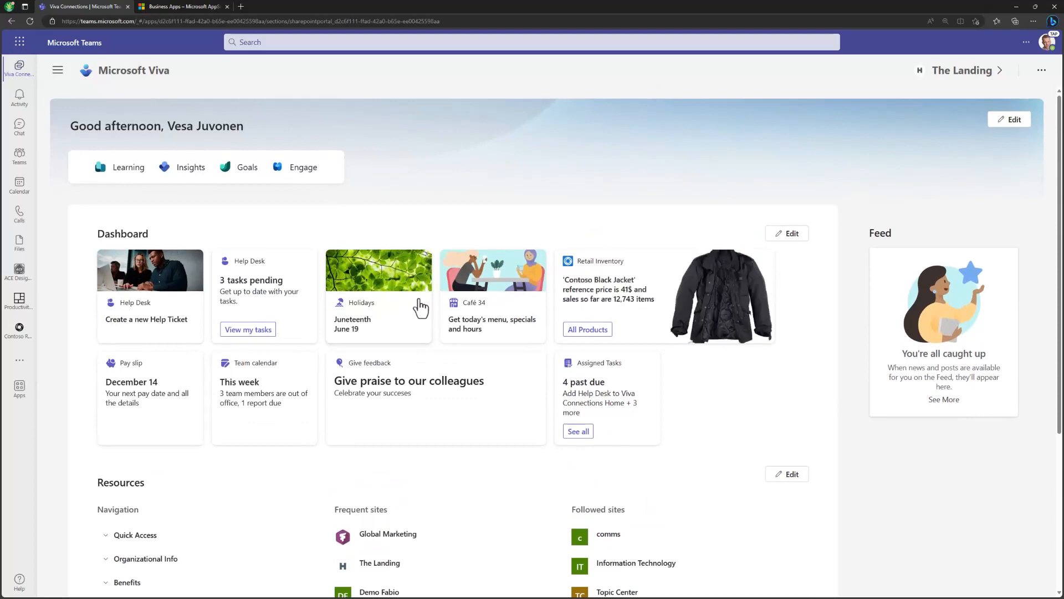
mouse_move(510, 280)
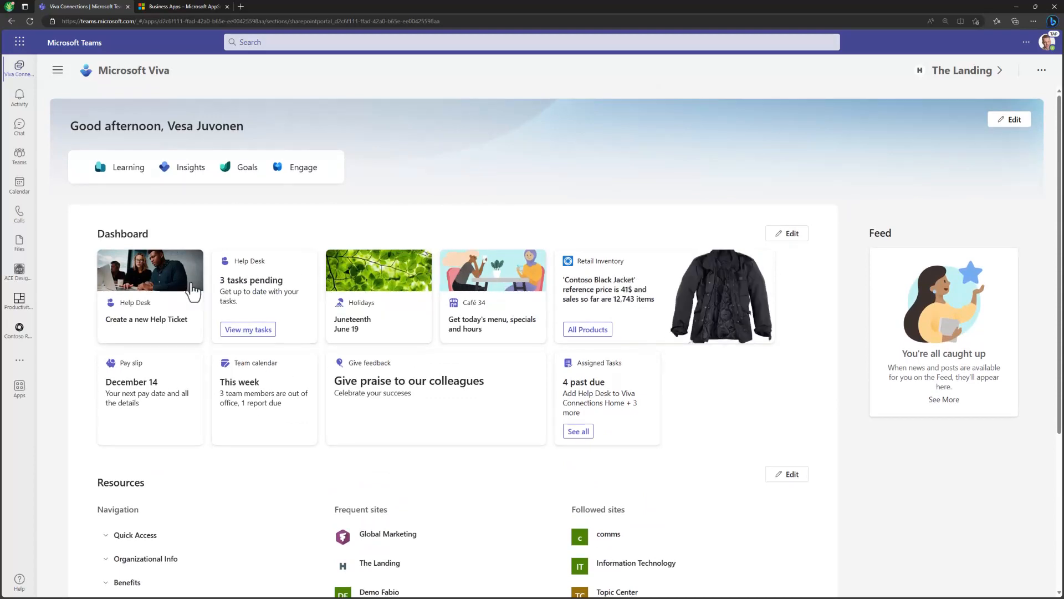
click(247, 329)
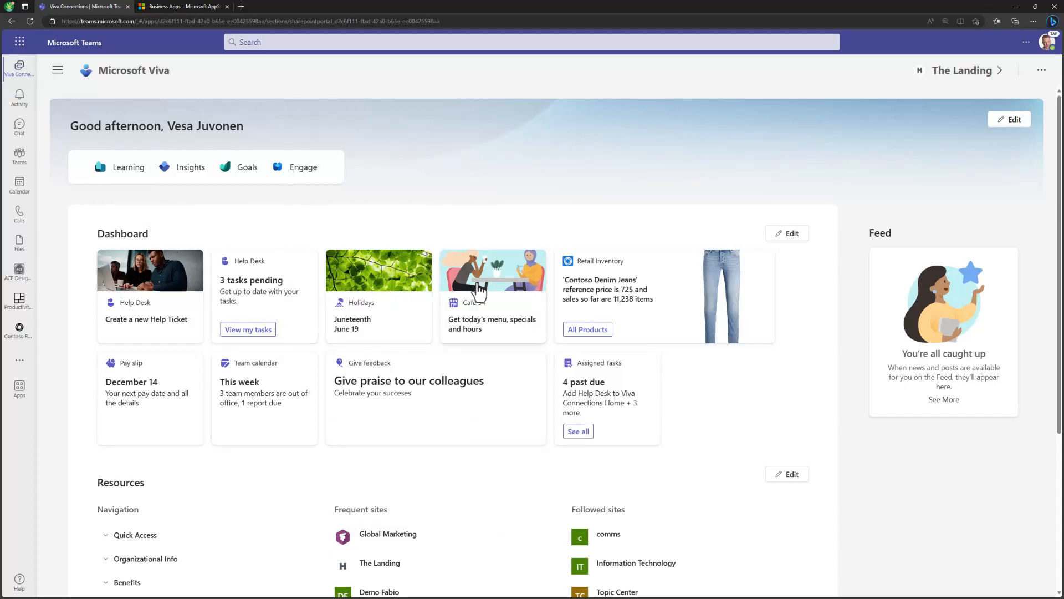
mouse_move(396, 300)
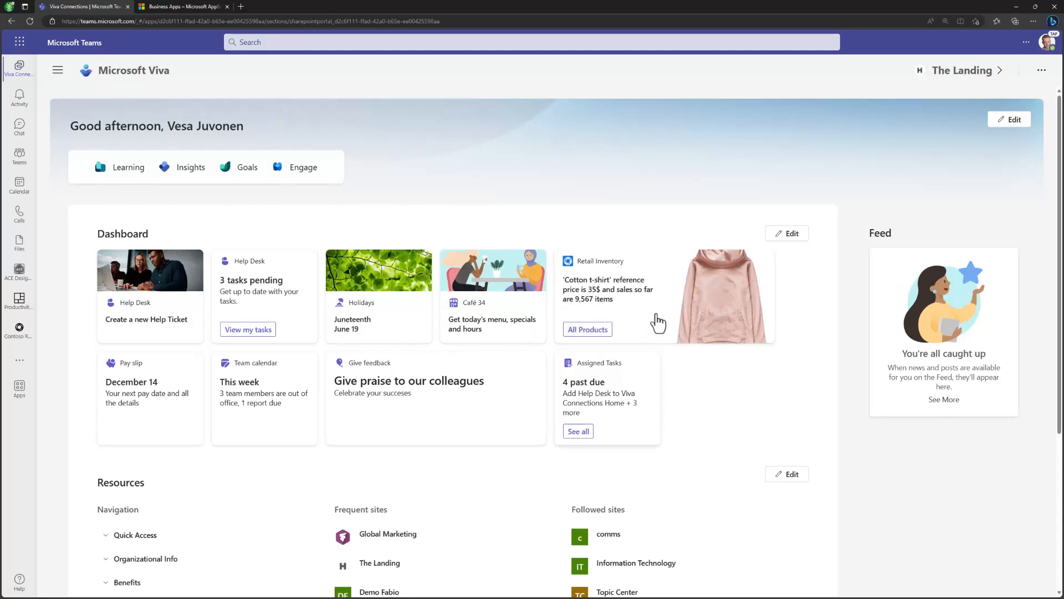
click(586, 329)
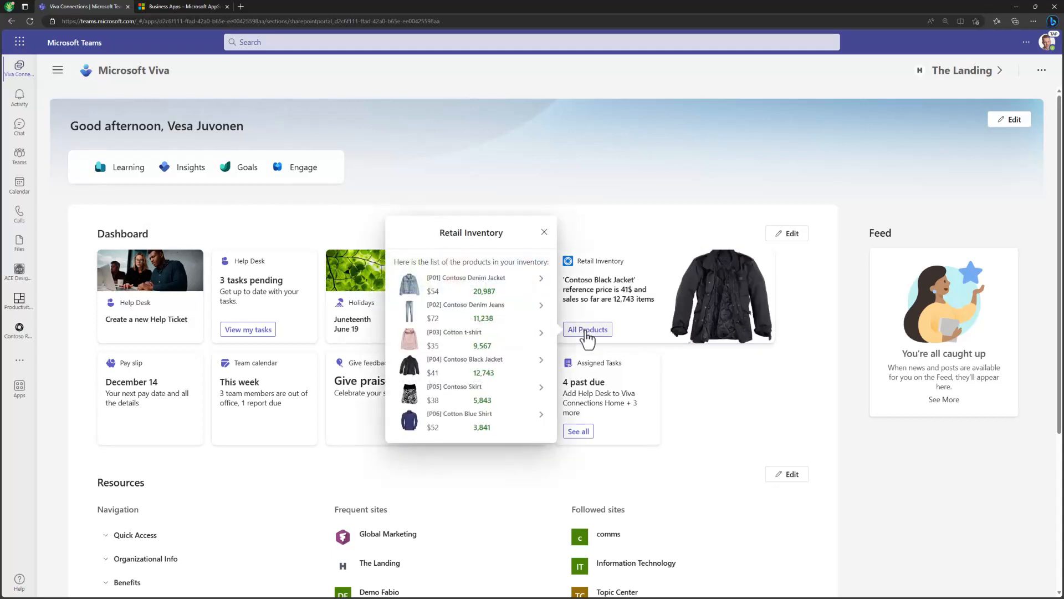
mouse_move(601, 298)
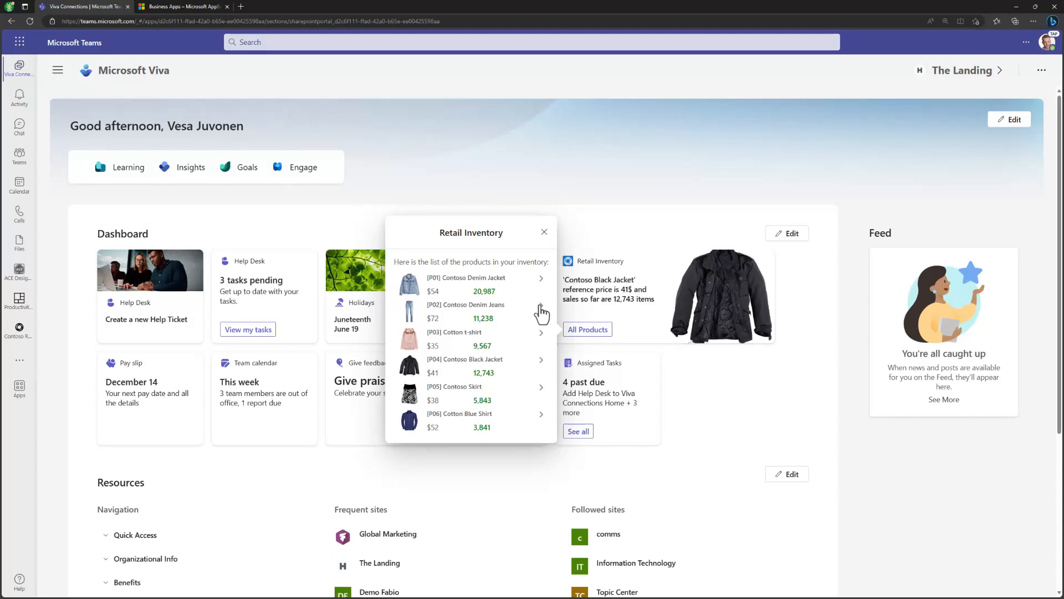
click(541, 311)
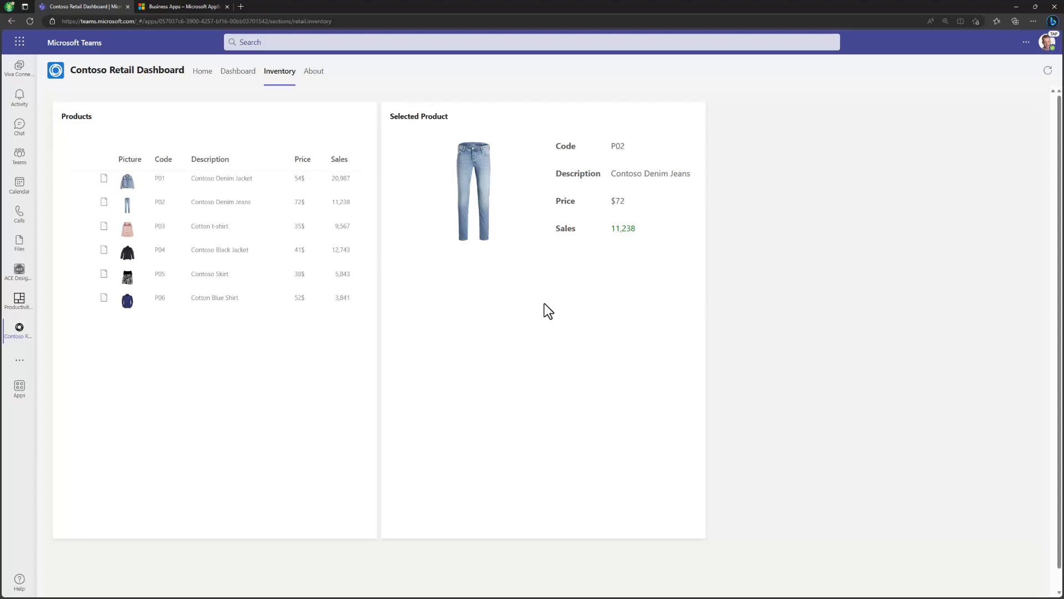
mouse_move(202, 71)
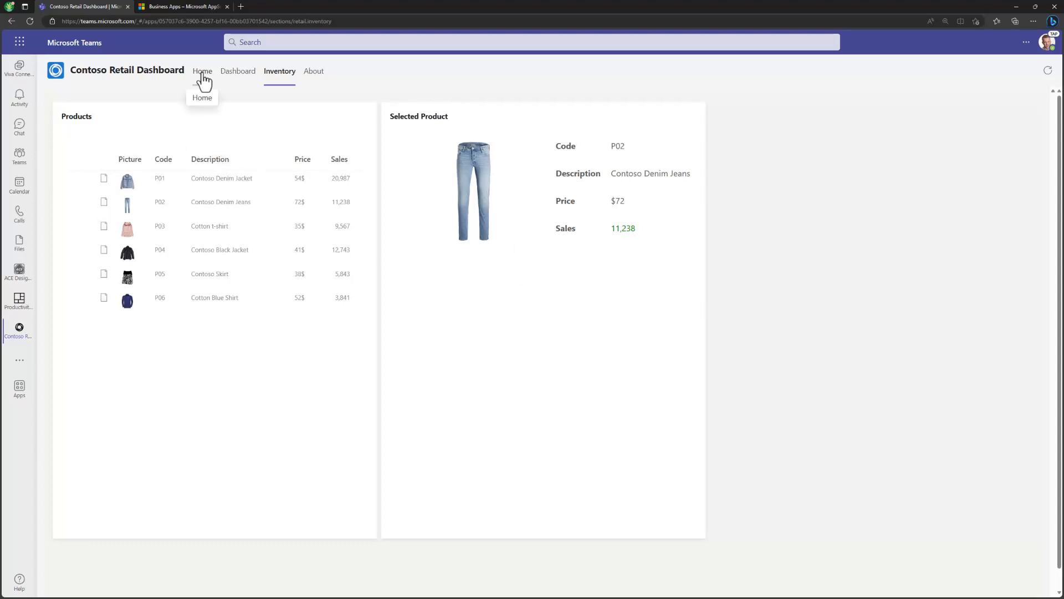
click(202, 71)
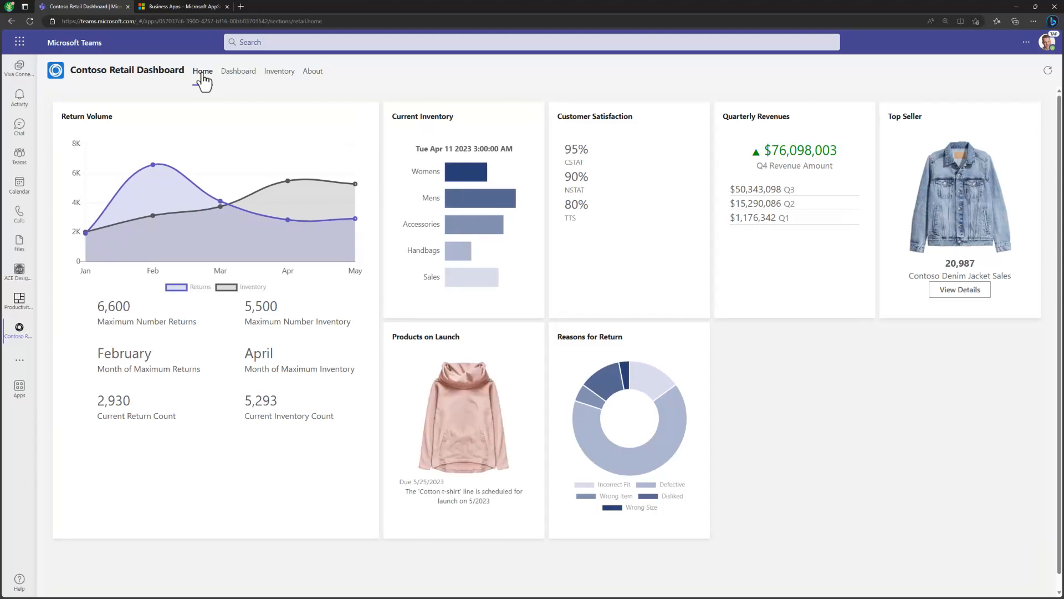
click(19, 68)
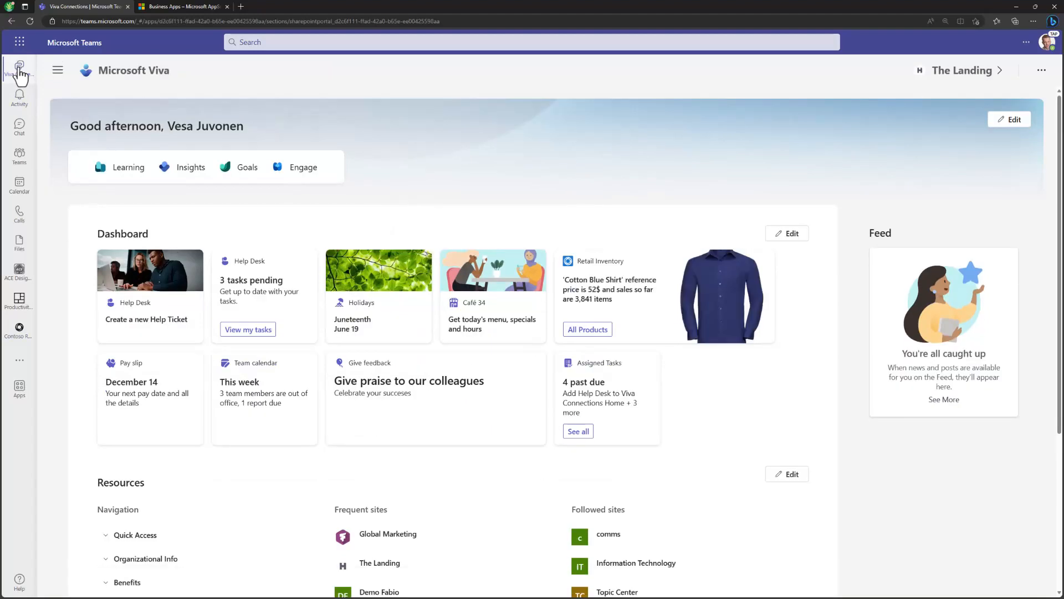
mouse_move(534, 328)
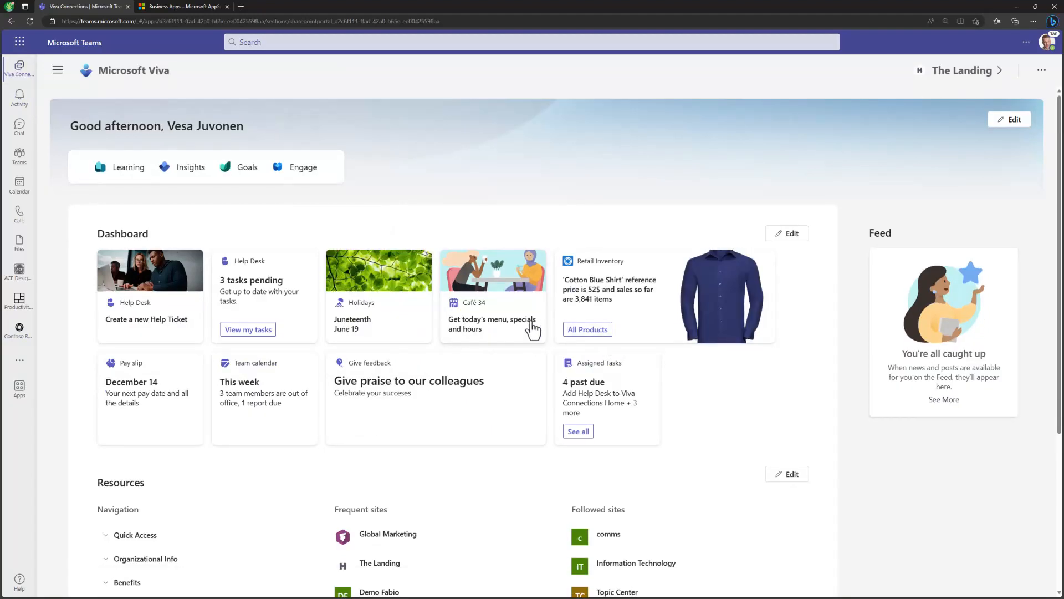
Preview today's Café 34 menu card, close it, and switch the dashboard into edit mode
click(493, 323)
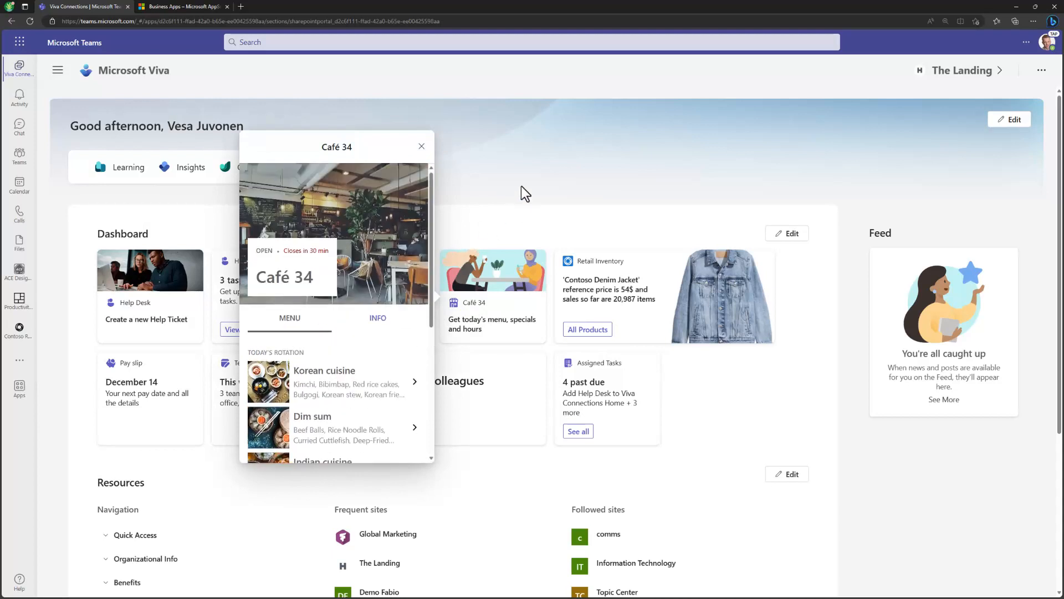
click(421, 146)
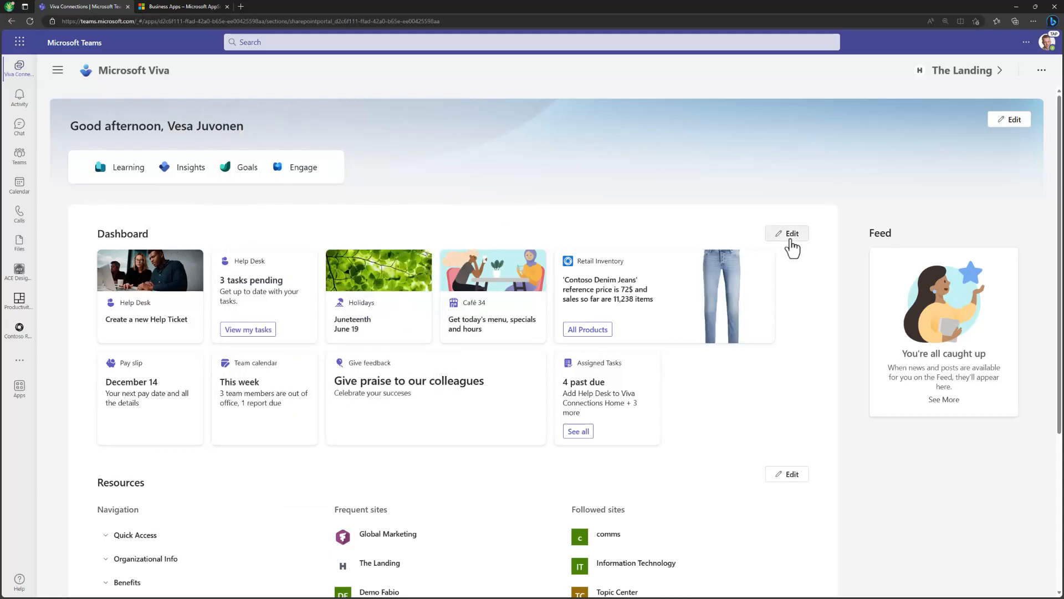
click(787, 234)
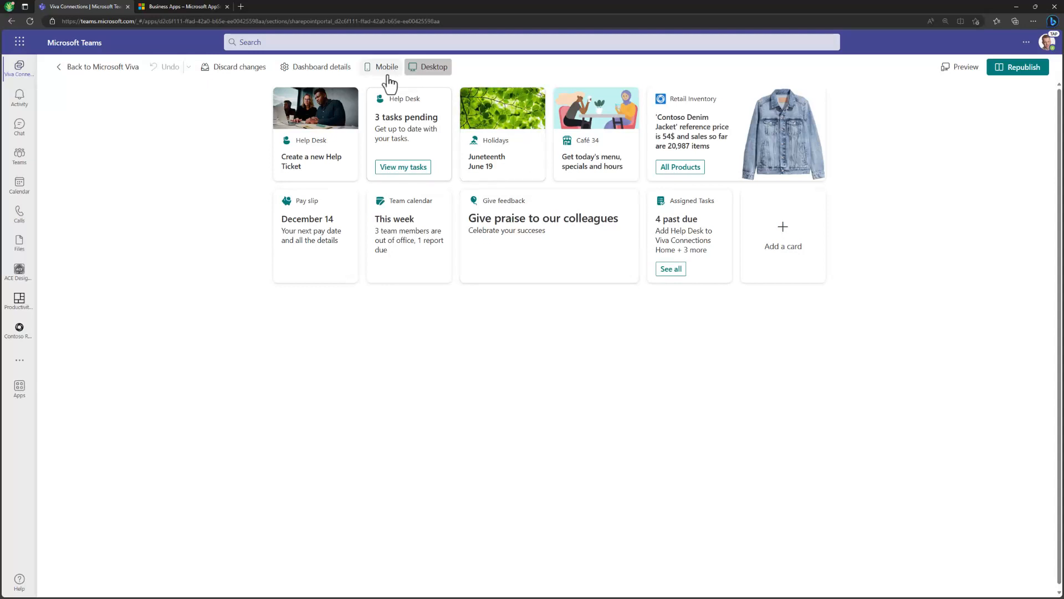
click(386, 67)
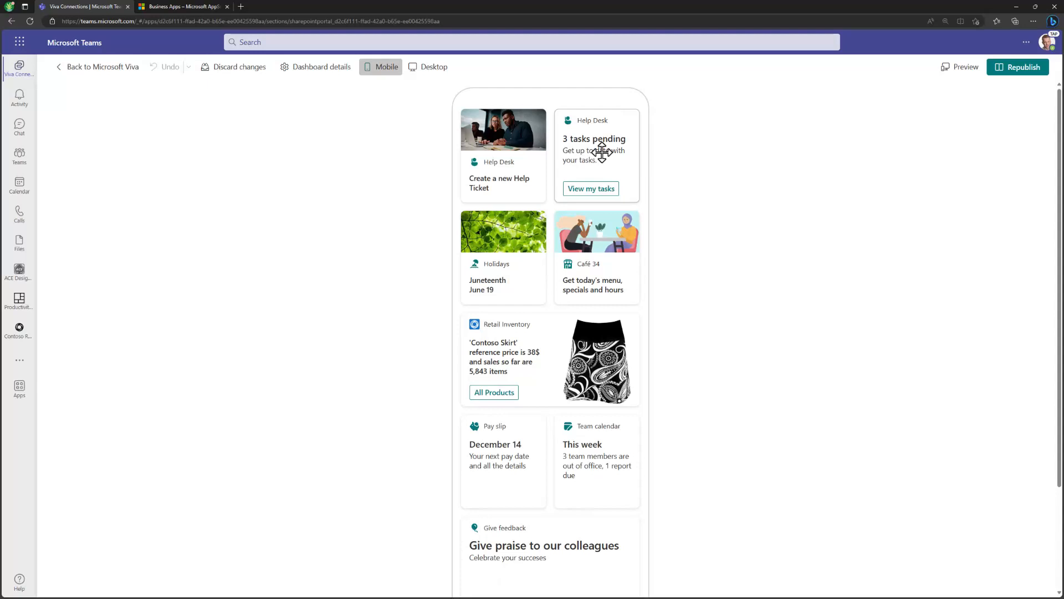
click(434, 67)
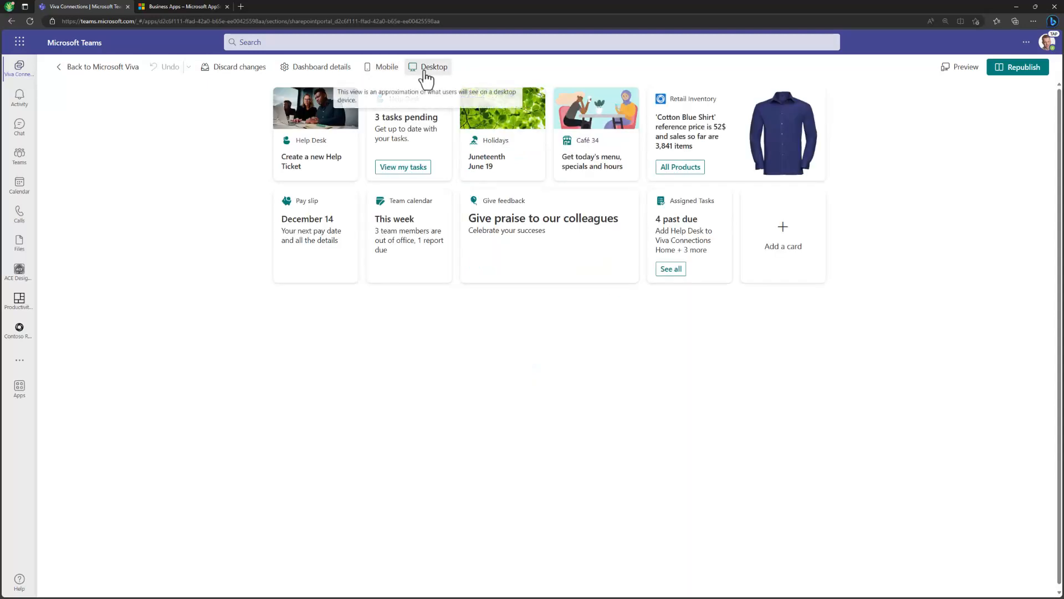
mouse_move(526, 384)
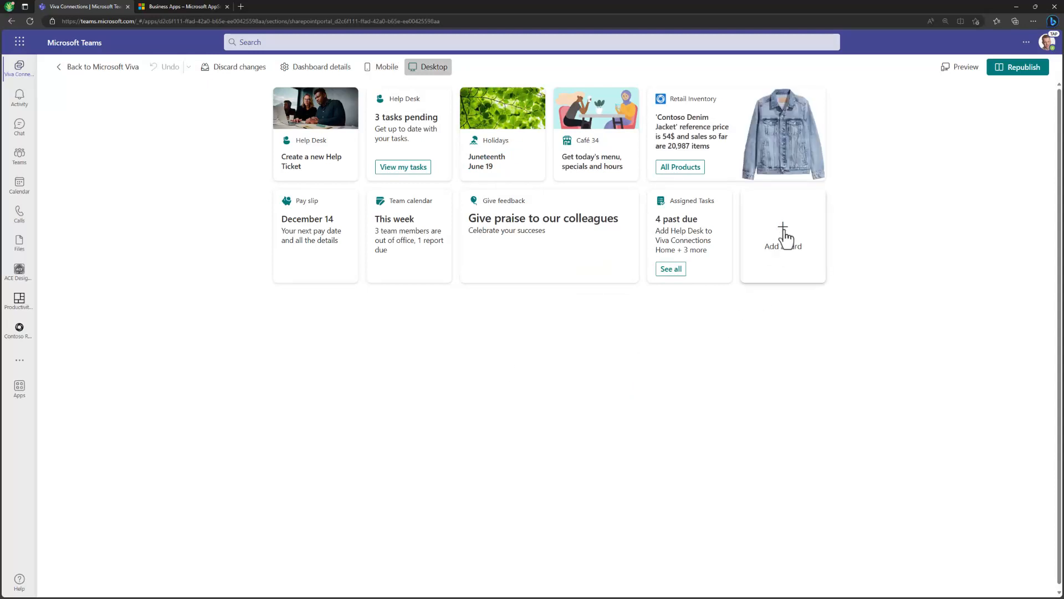
Add the ACE - Event Schedule card from the picker, then undo so the card picker shows again
click(783, 235)
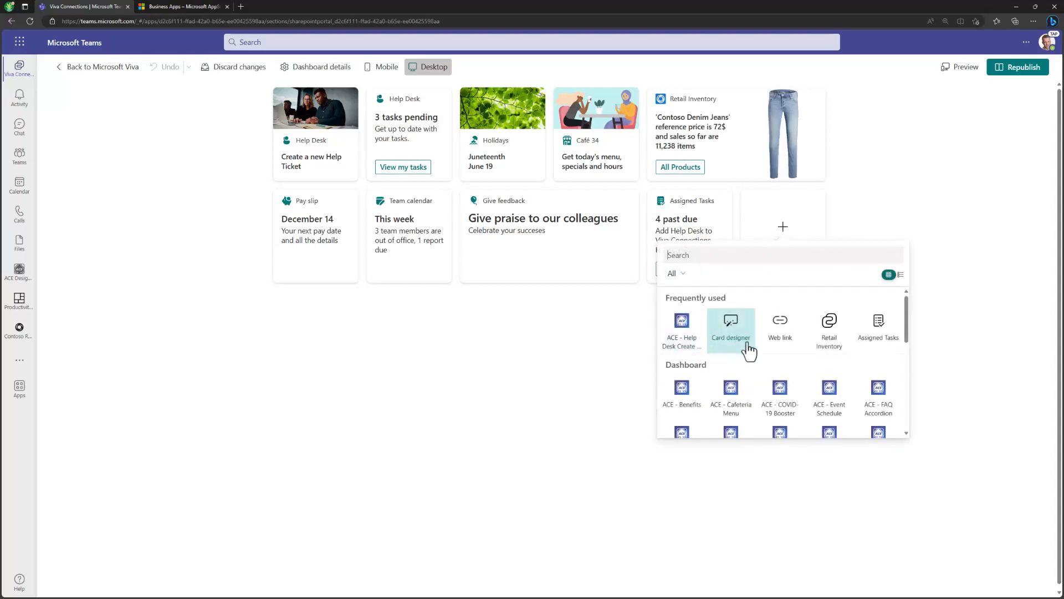
mouse_move(755, 355)
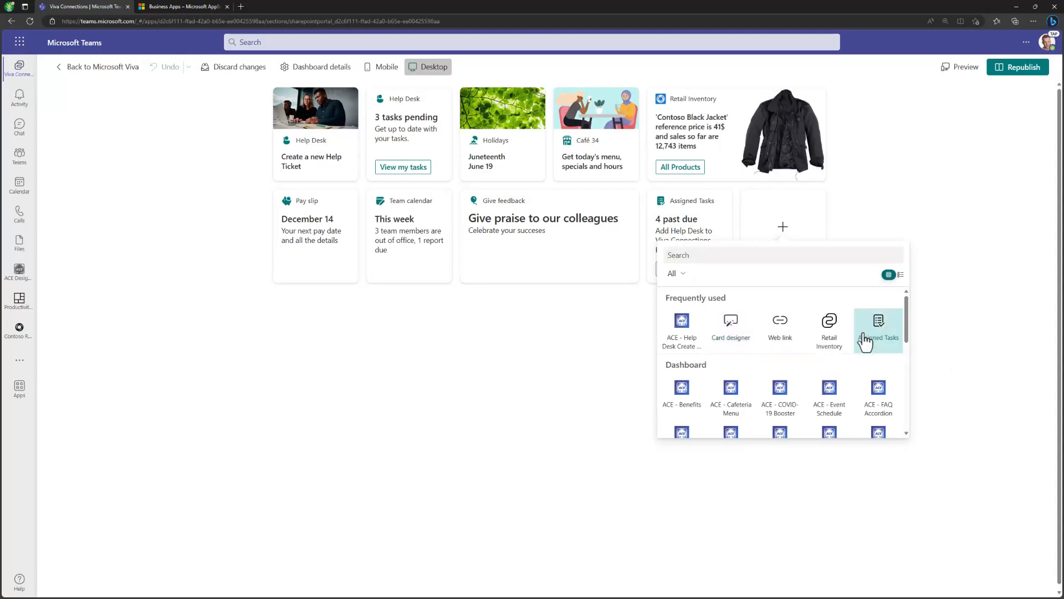
scroll(down, 3)
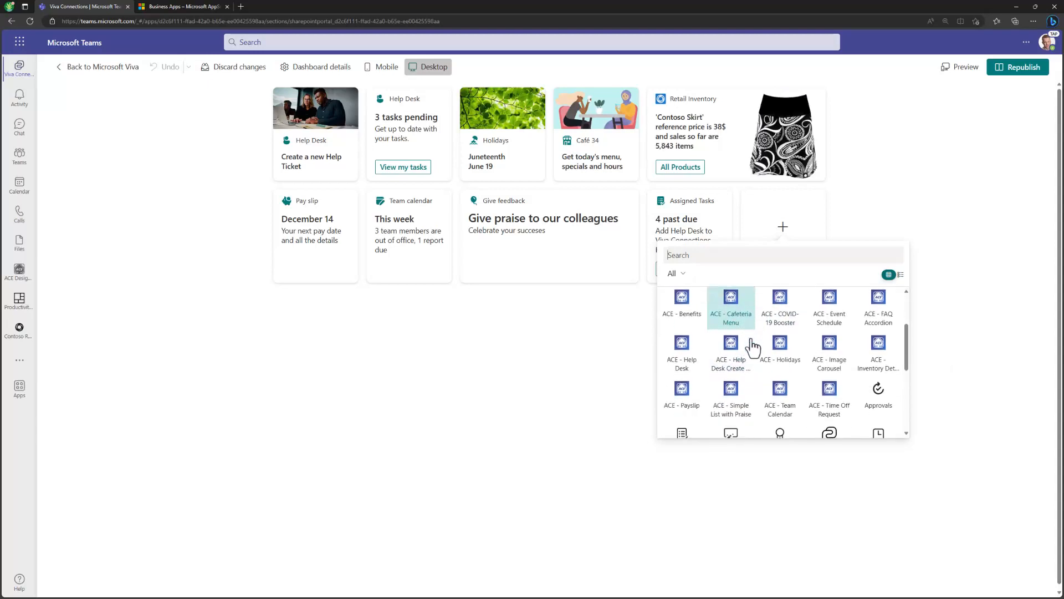
scroll(down, 3)
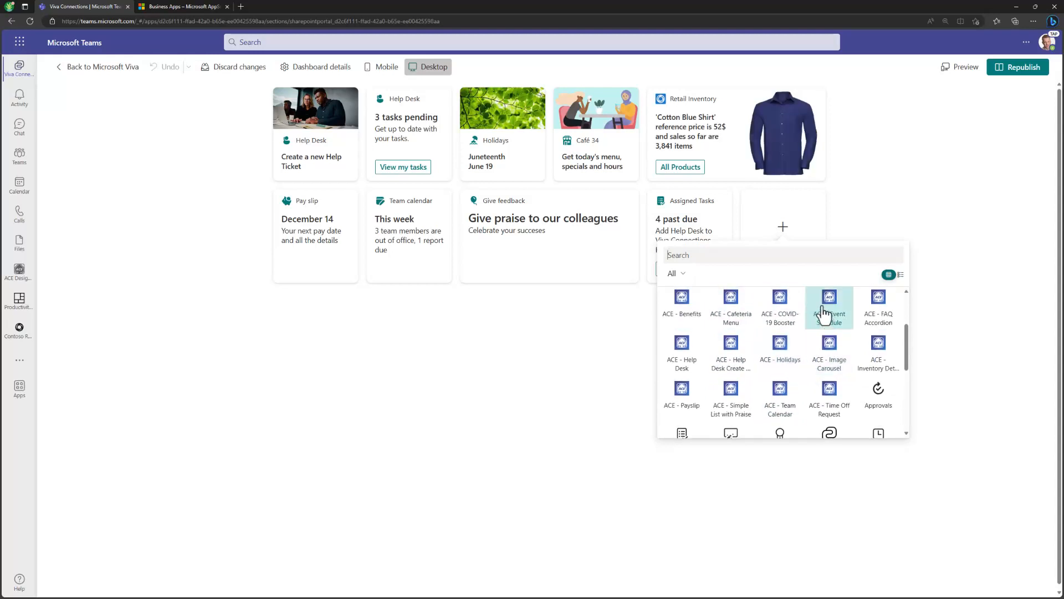
click(830, 307)
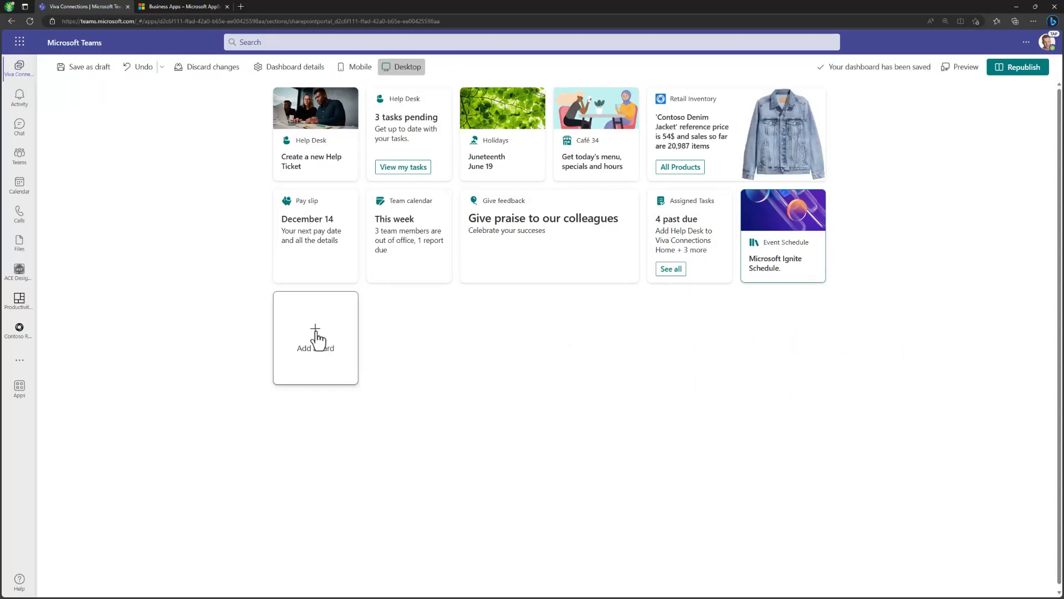
click(315, 337)
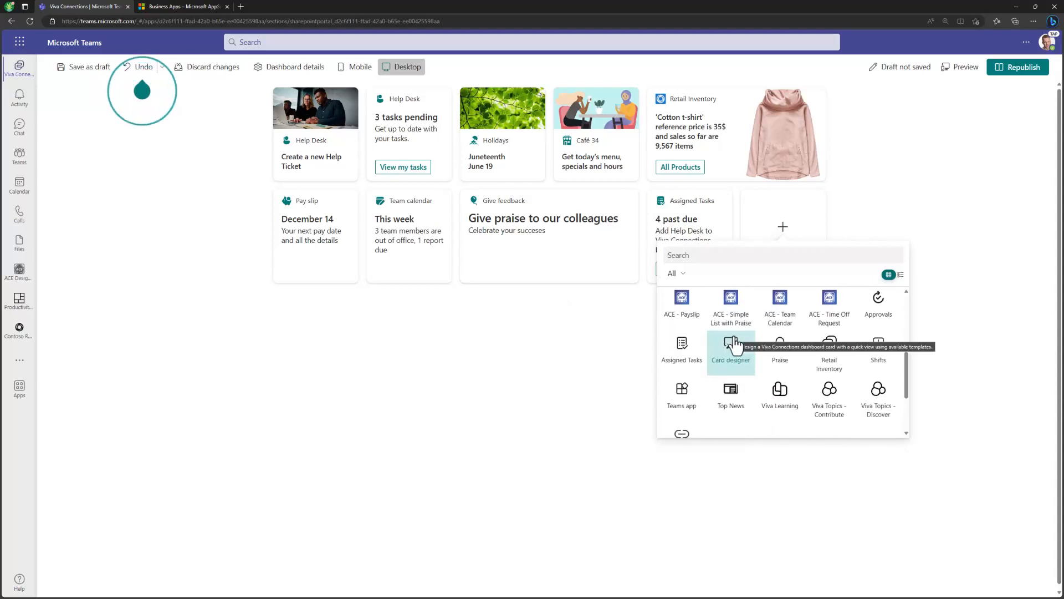
Scroll to the Suggested cards section and follow Add more cards into the SharePoint Store
click(89, 67)
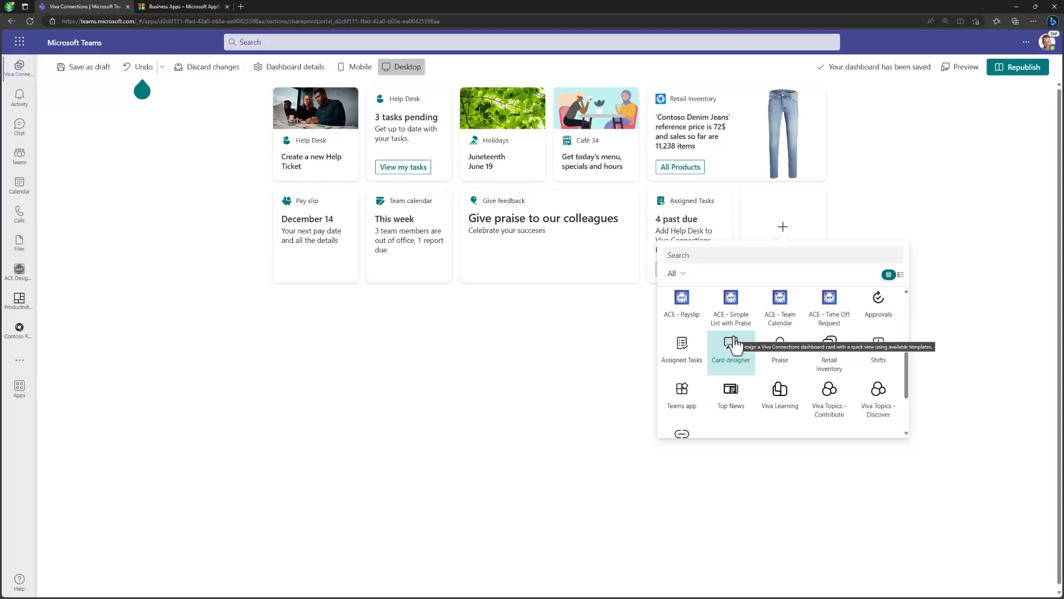
scroll(down, 3)
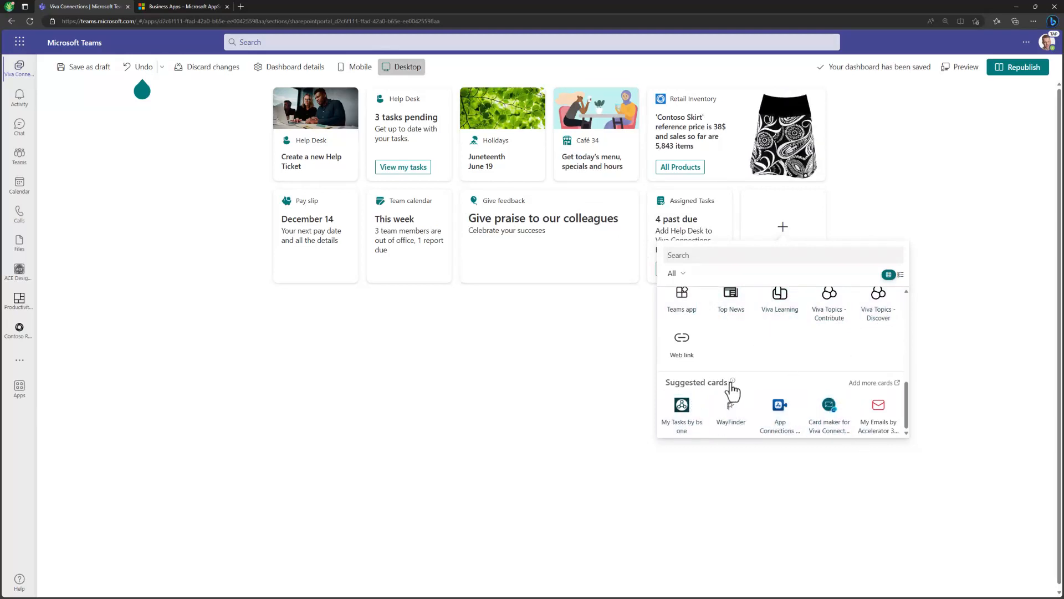
mouse_move(732, 382)
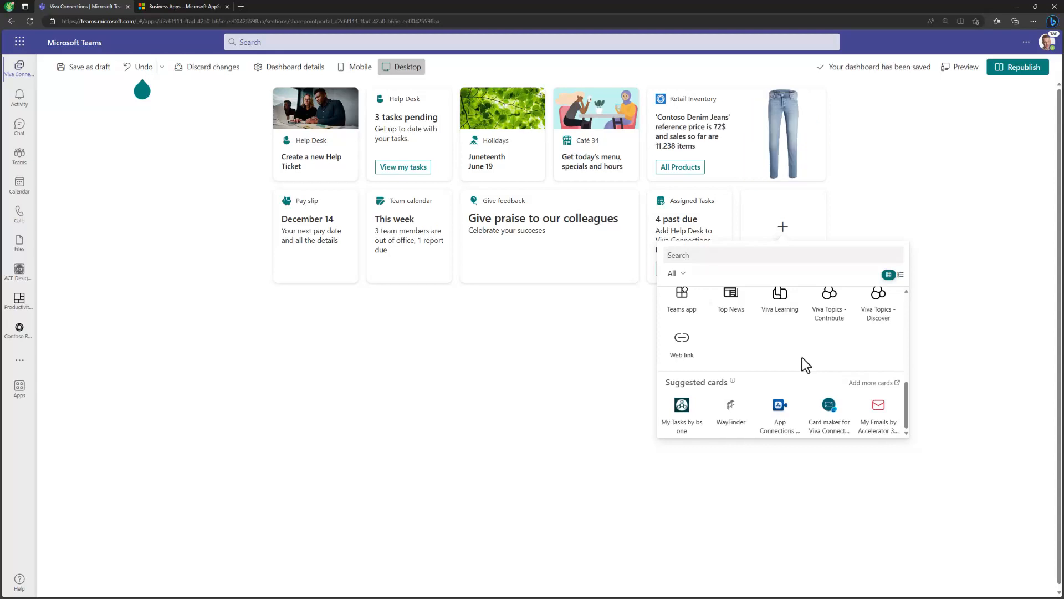
mouse_move(872, 383)
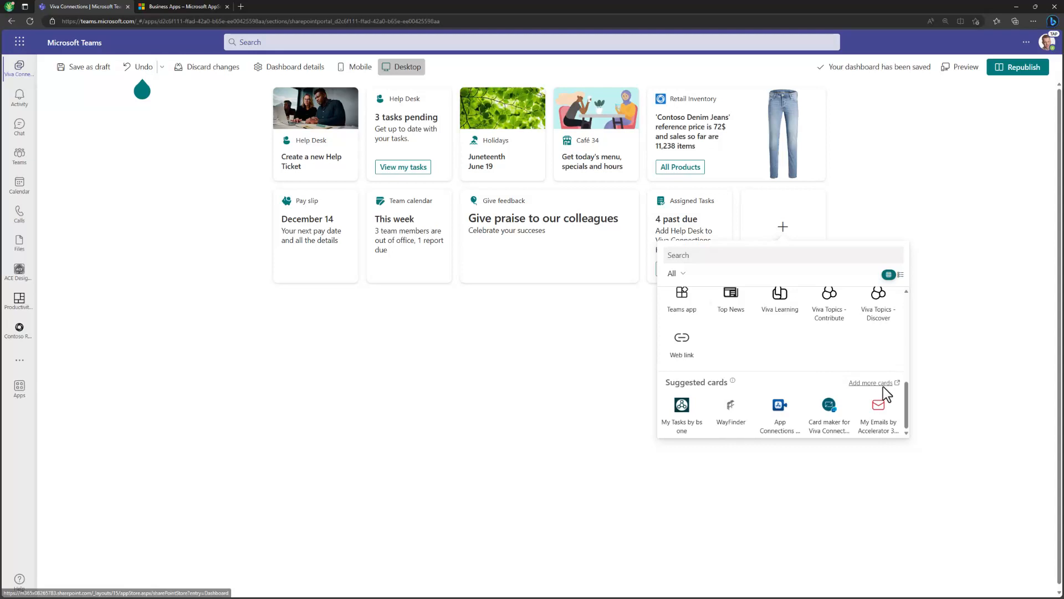
click(872, 382)
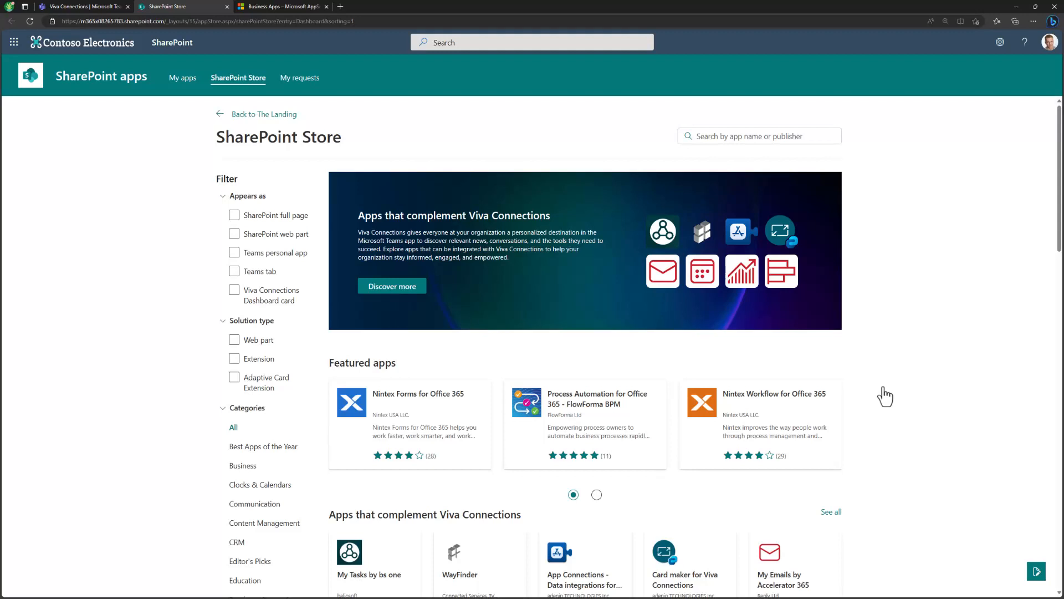
Filter the store to the 20 Viva Connections Dashboard card apps and open My Calendar by Accelerator 365
click(234, 290)
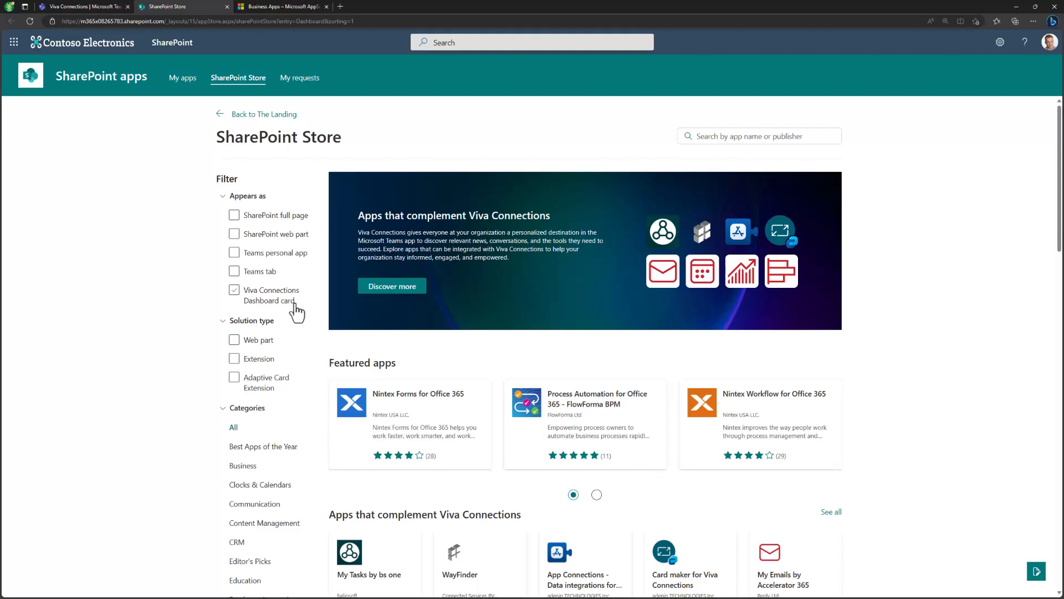
click(234, 290)
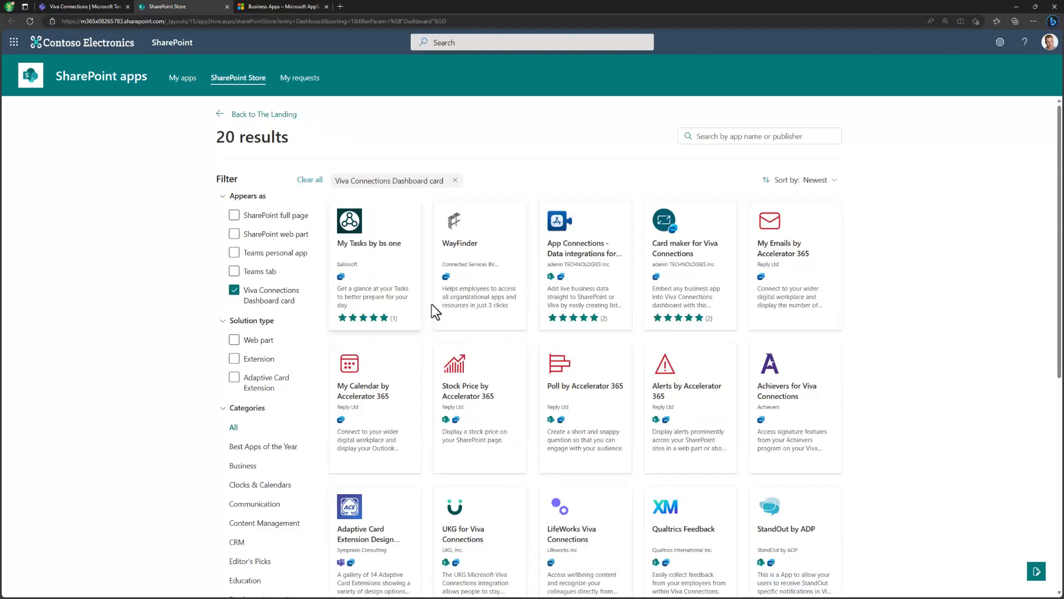
scroll(down, 3)
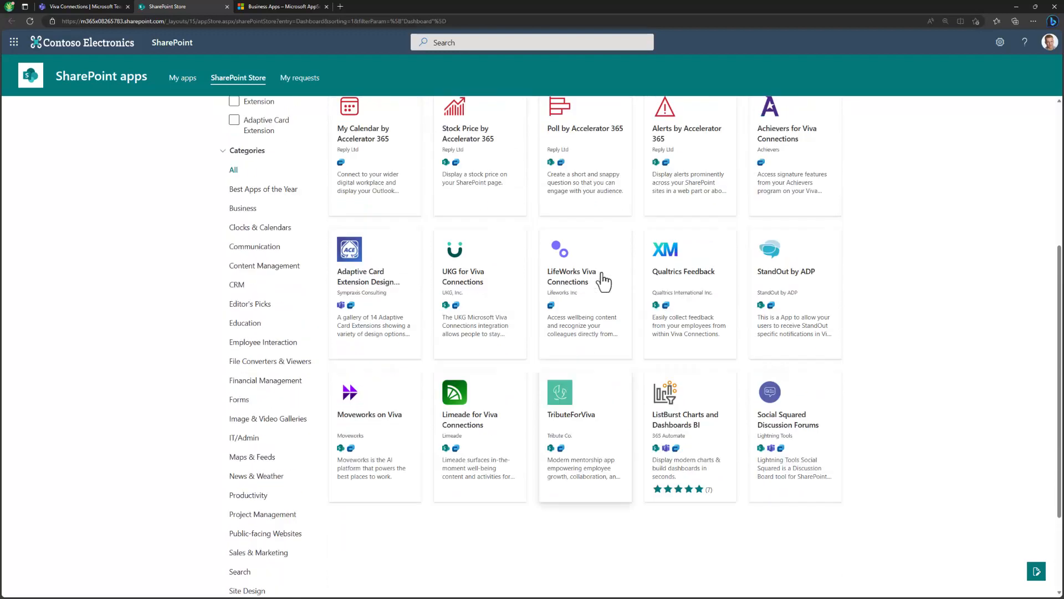
scroll(down, 3)
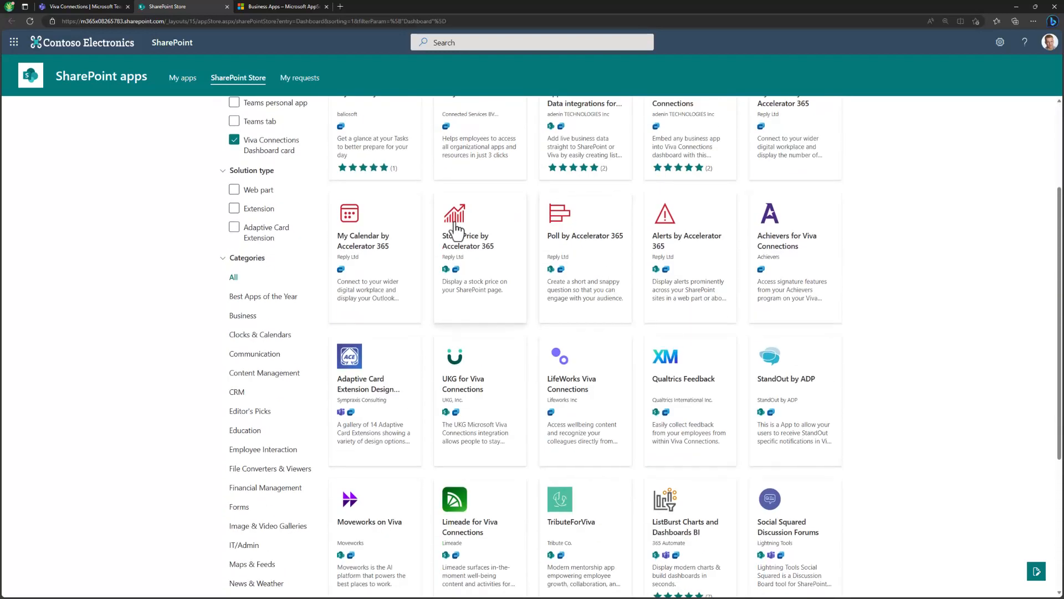
click(362, 241)
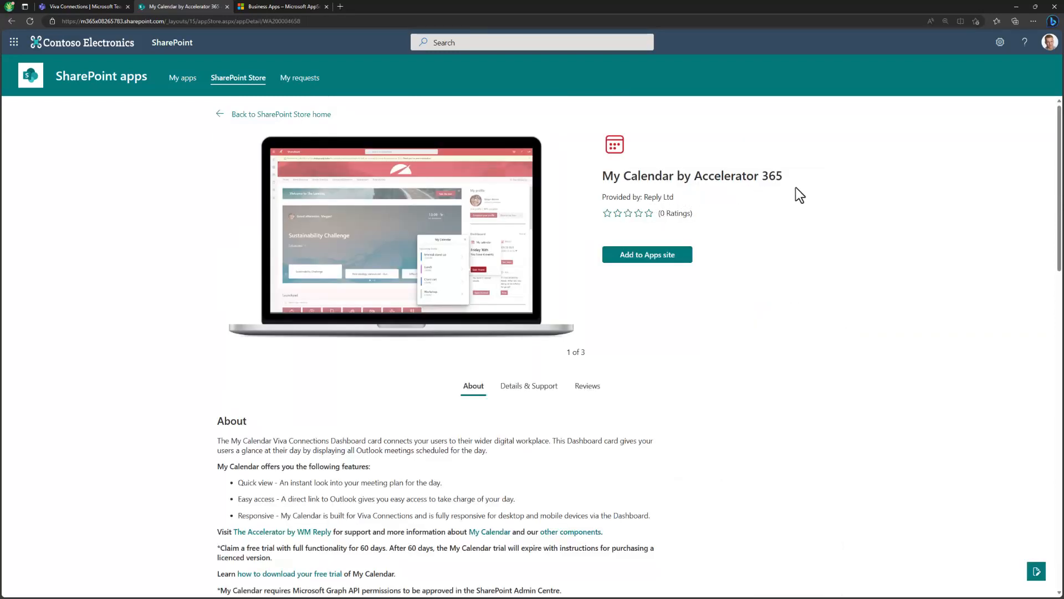
mouse_move(574, 408)
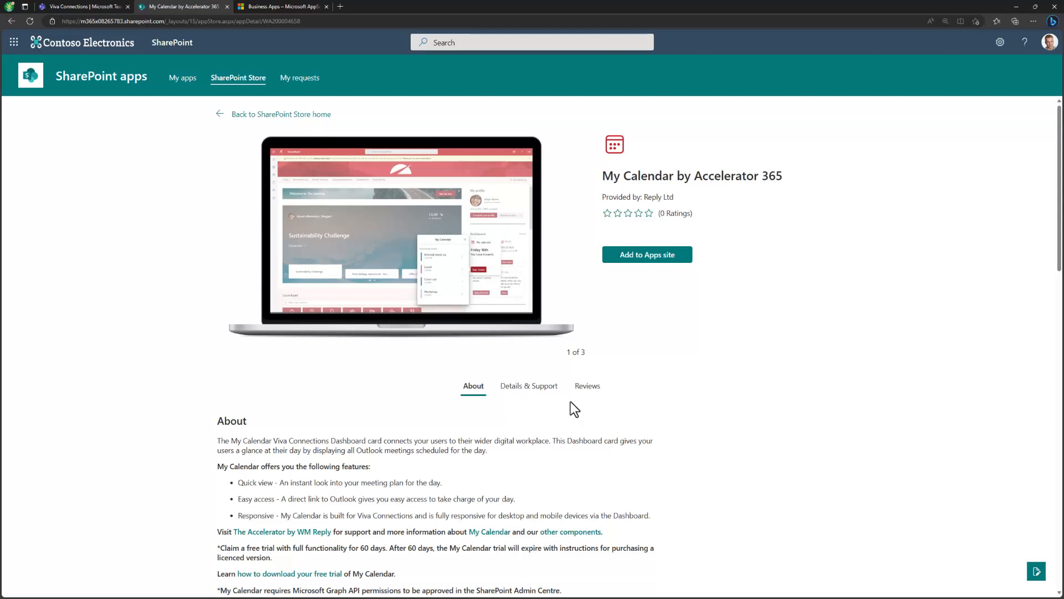
Browse My Calendar's preview screenshots and About description, then go back to the SharePoint Store home
click(575, 235)
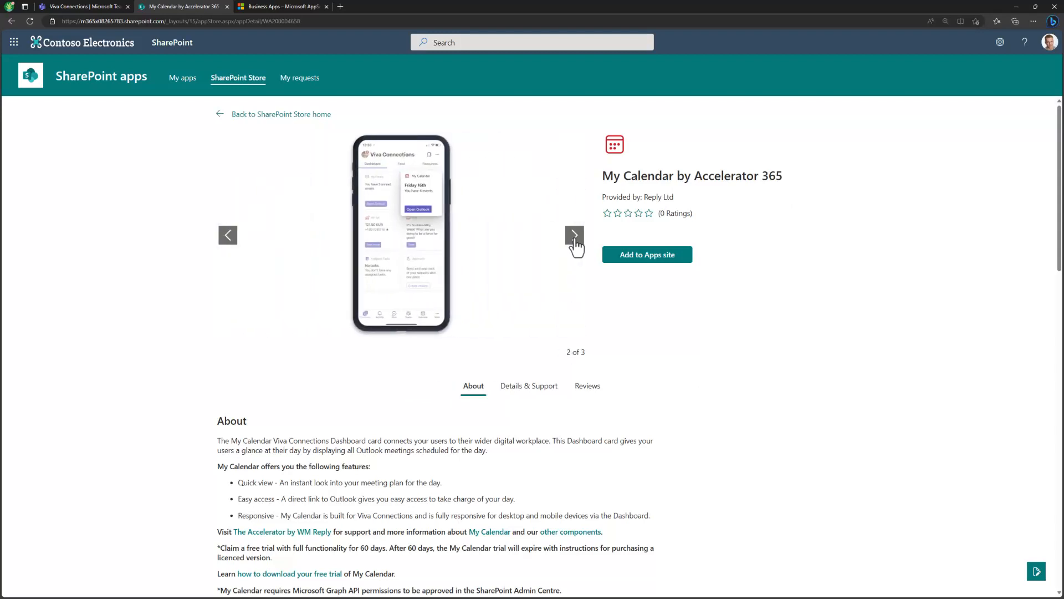
click(574, 235)
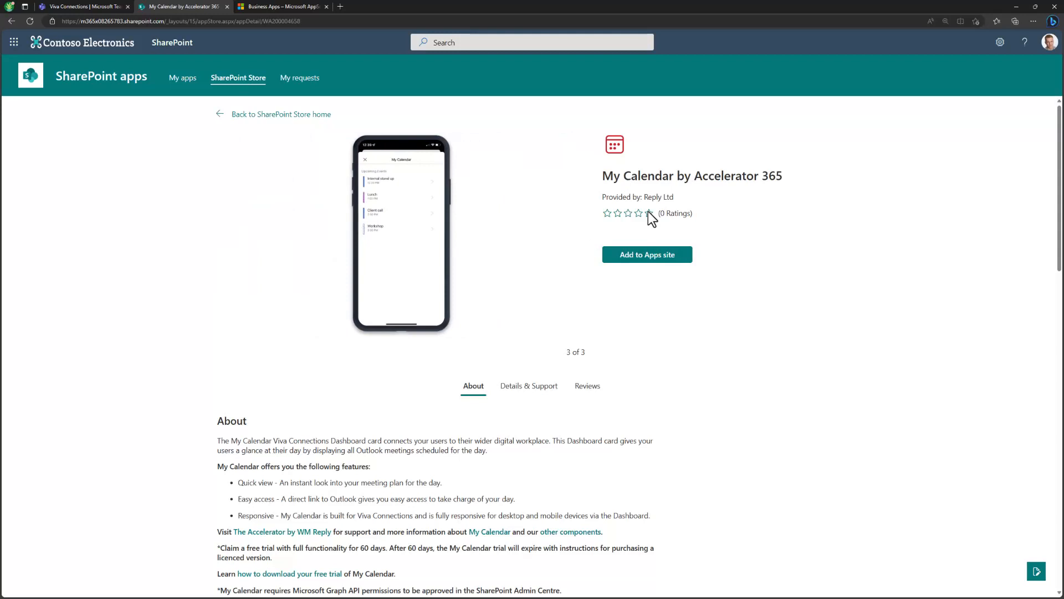
mouse_move(609, 226)
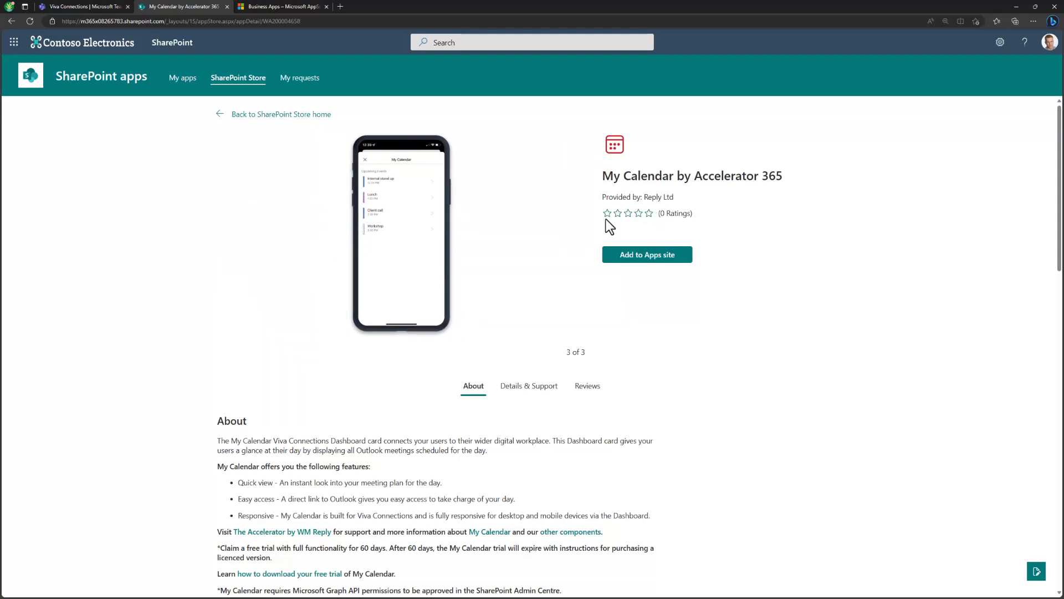
mouse_move(639, 237)
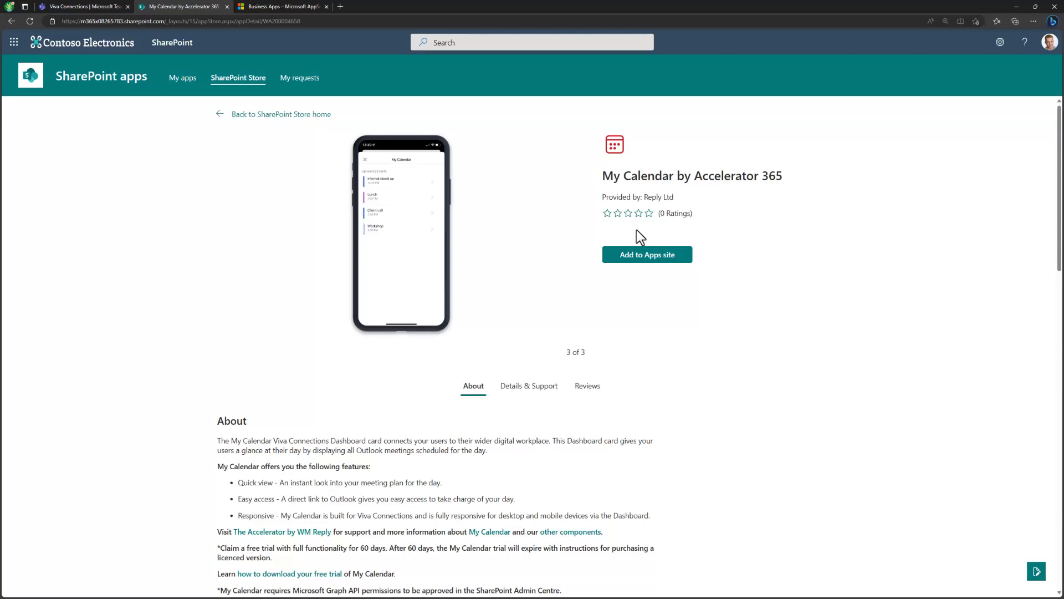
scroll(down, 3)
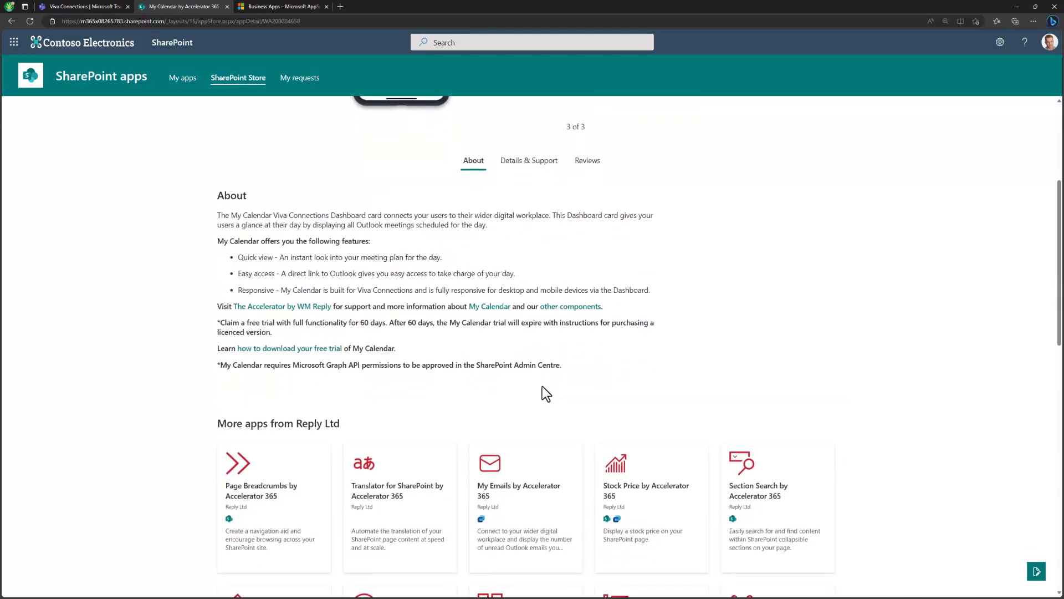
scroll(down, 3)
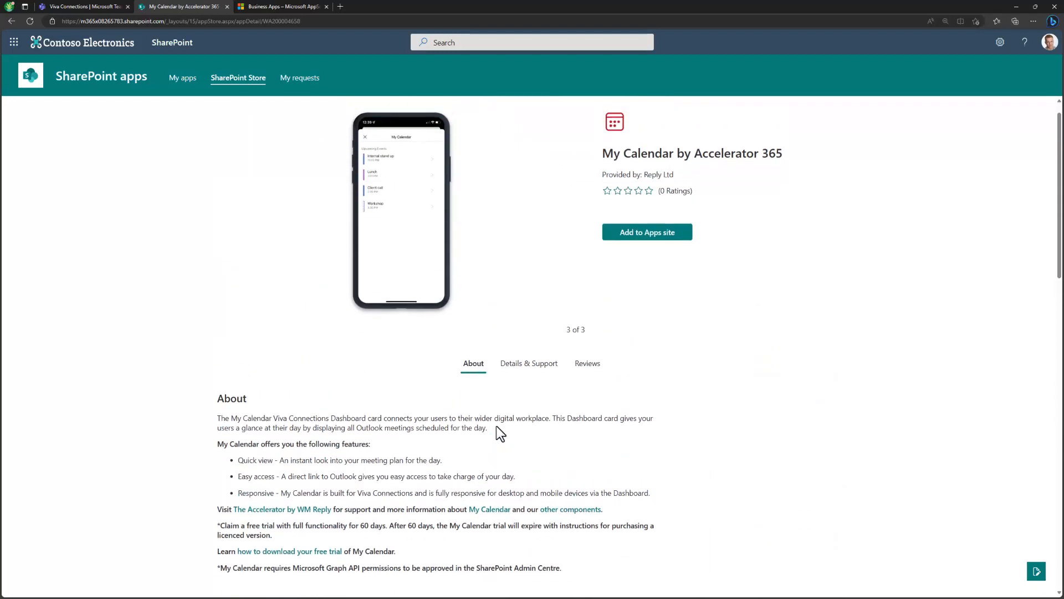
click(263, 114)
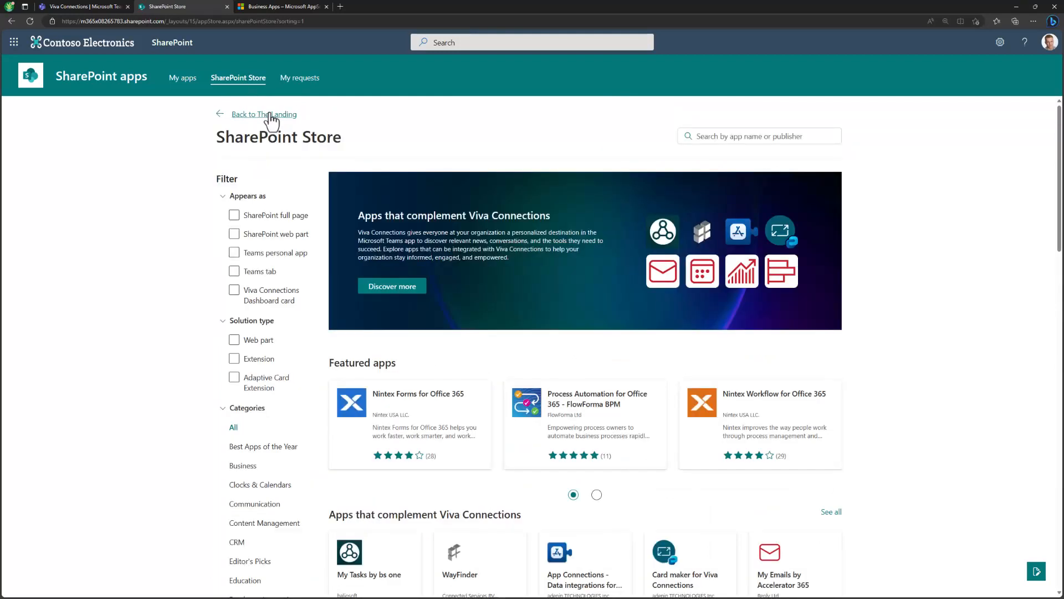
In AppSource, clear and re-apply the Microsoft 365 Viva filter to list the 8 Viva apps
click(281, 7)
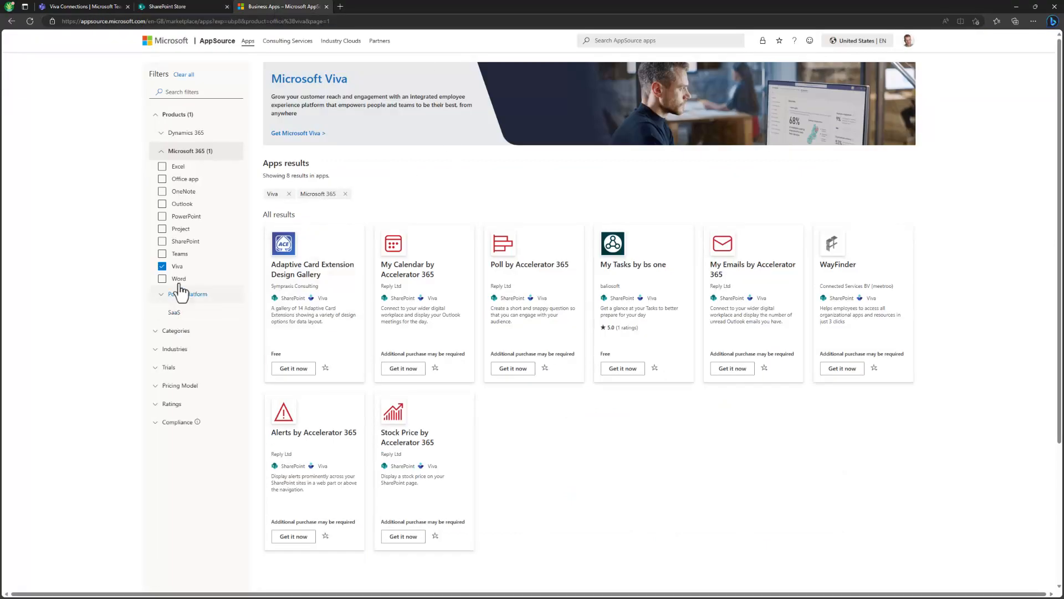
click(161, 266)
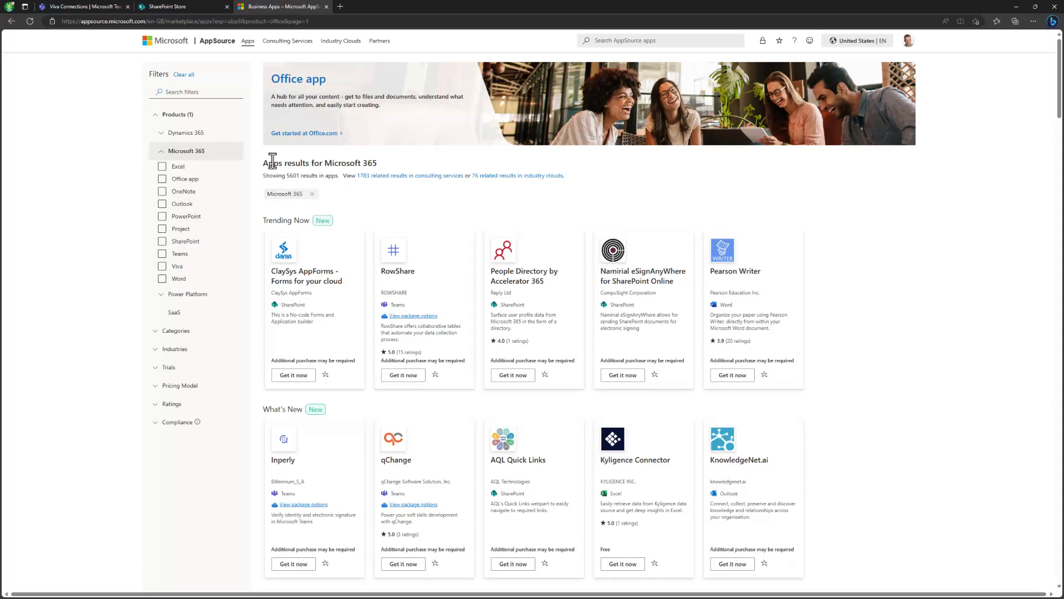
double_click(291, 175)
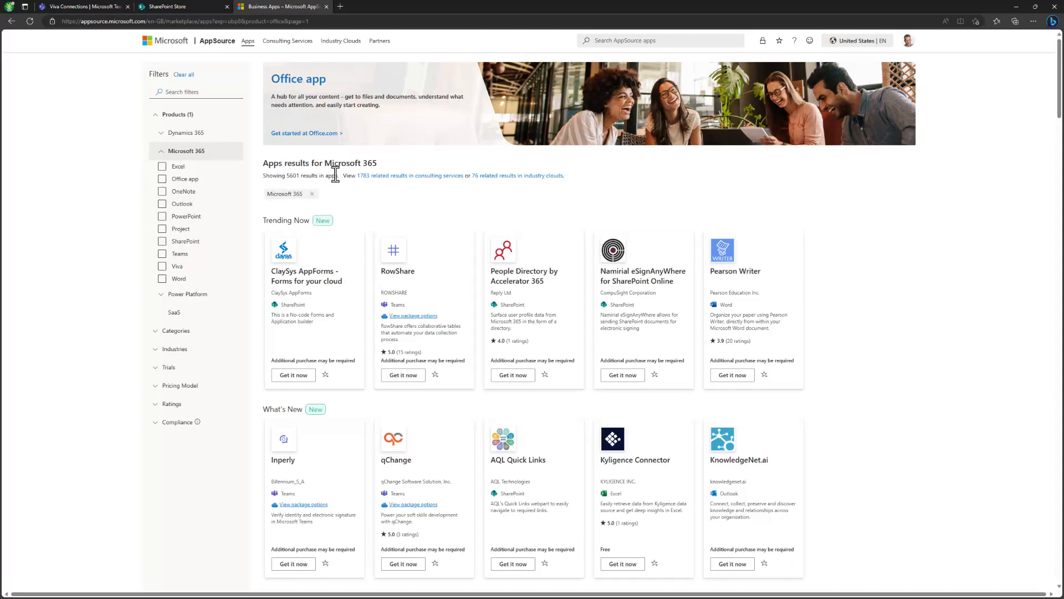
double_click(350, 163)
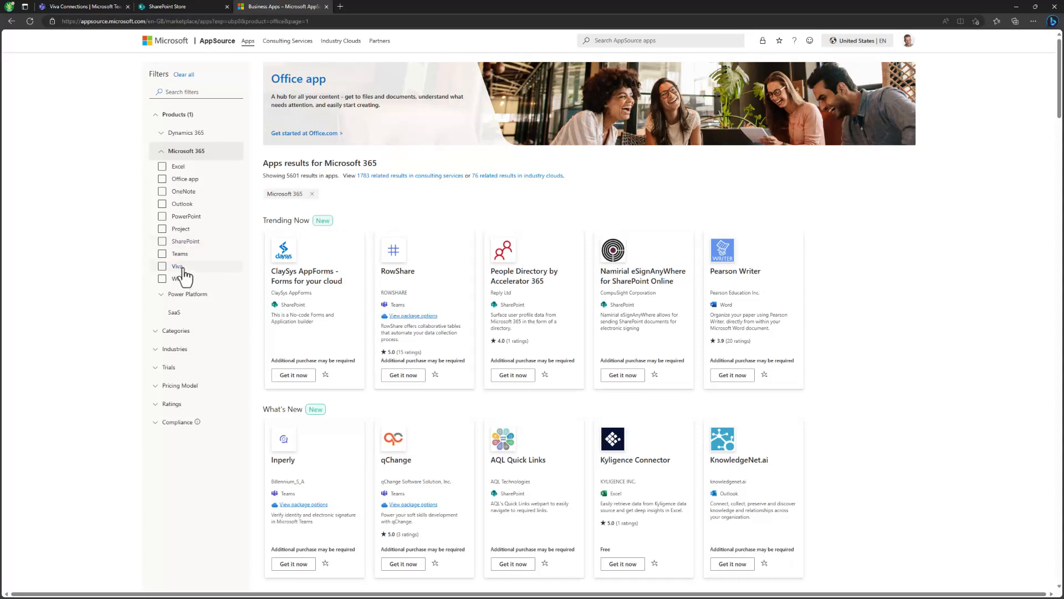
mouse_move(173, 272)
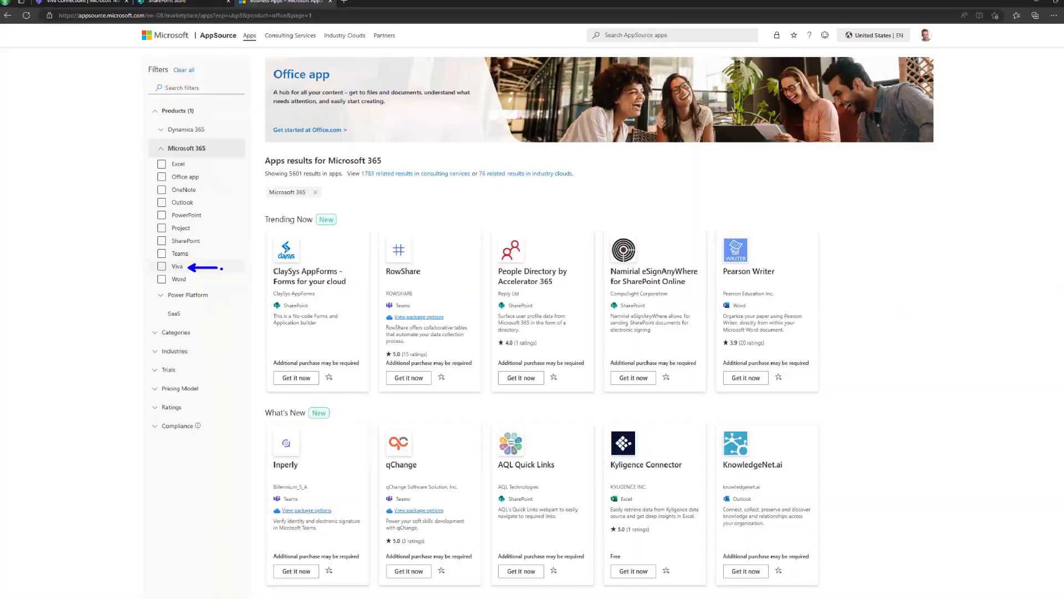
click(161, 266)
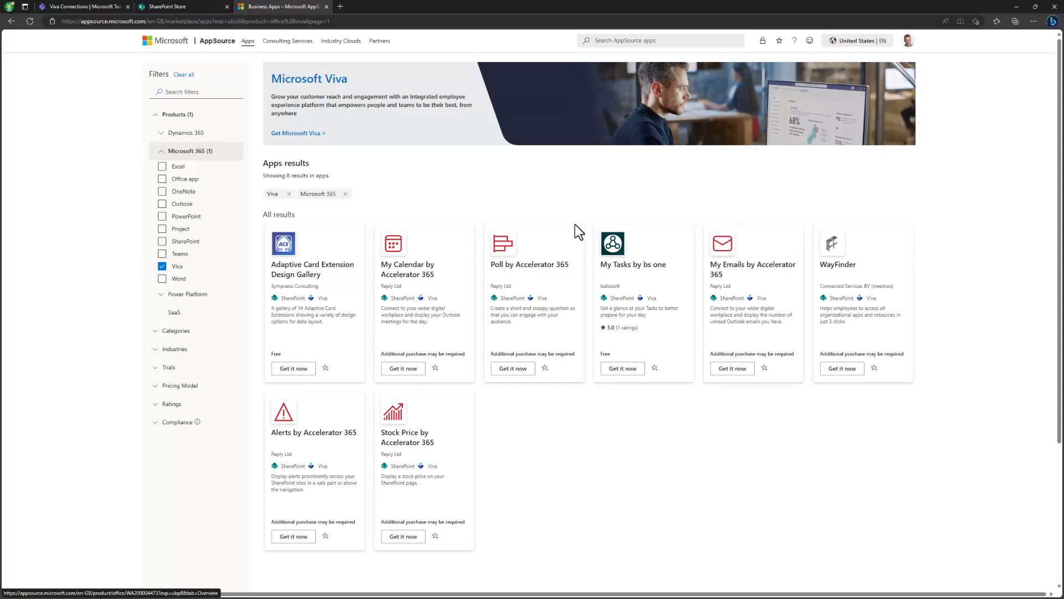
mouse_move(747, 241)
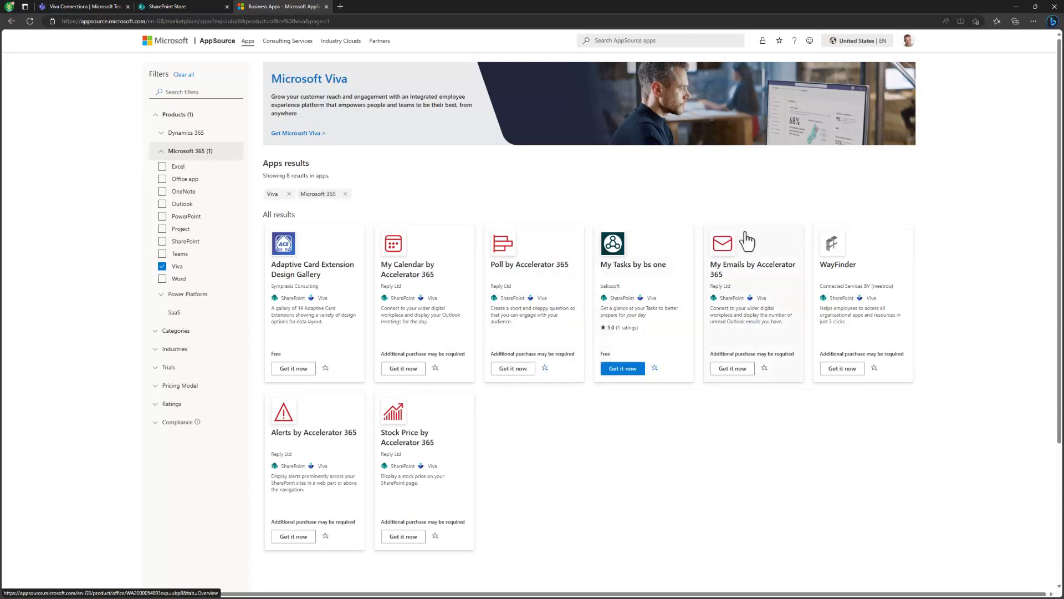
mouse_move(466, 444)
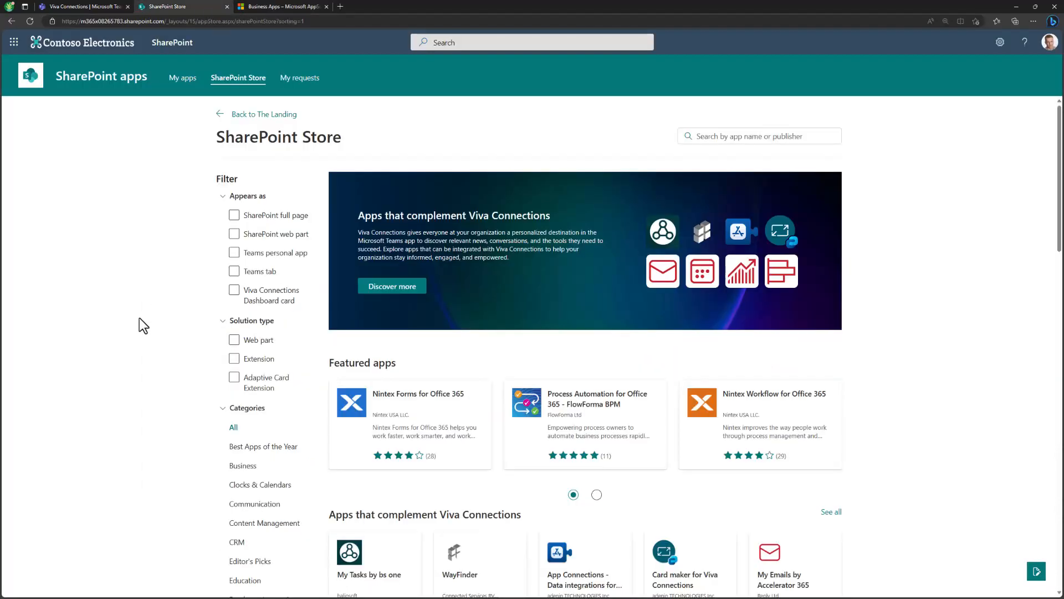
Bring the AppSource Viva-filtered results of 8 apps back in front
click(234, 289)
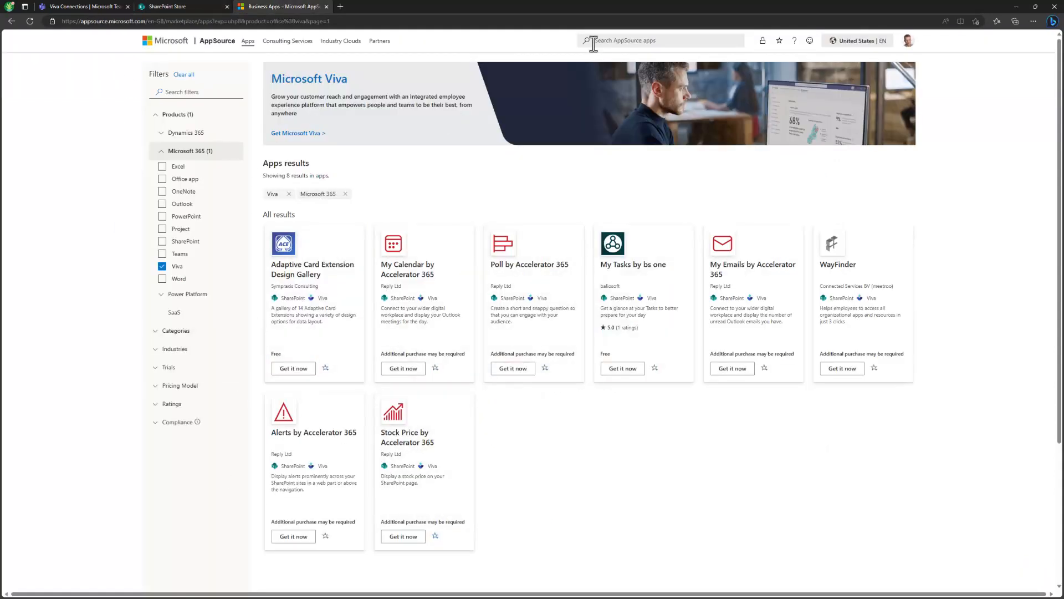
mouse_move(616, 162)
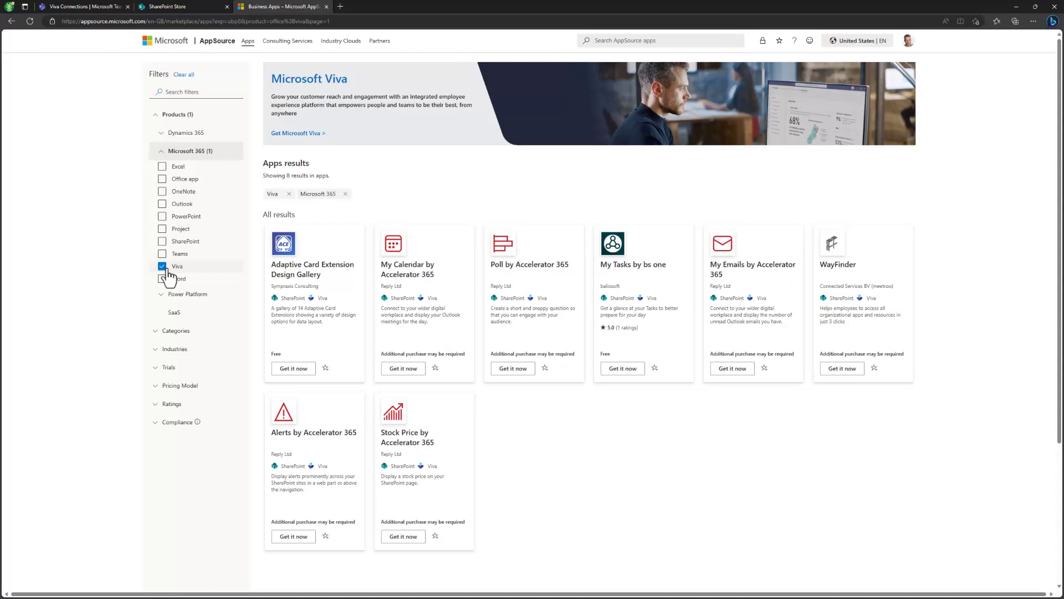
Open Poll by Accelerator 365 and use Get it now to reach its SharePoint Store details page
click(529, 268)
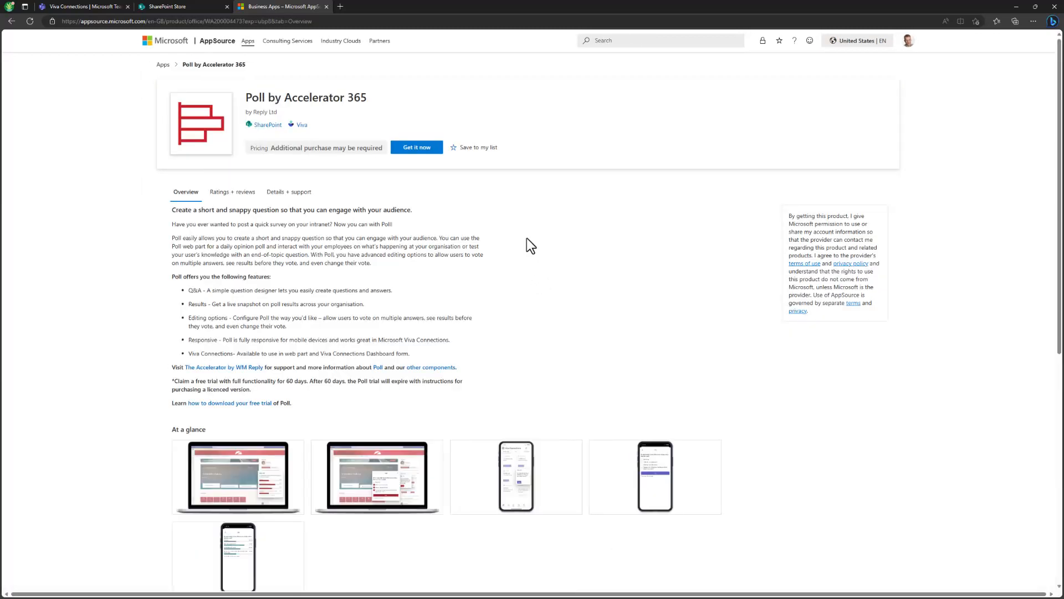
scroll(down, 3)
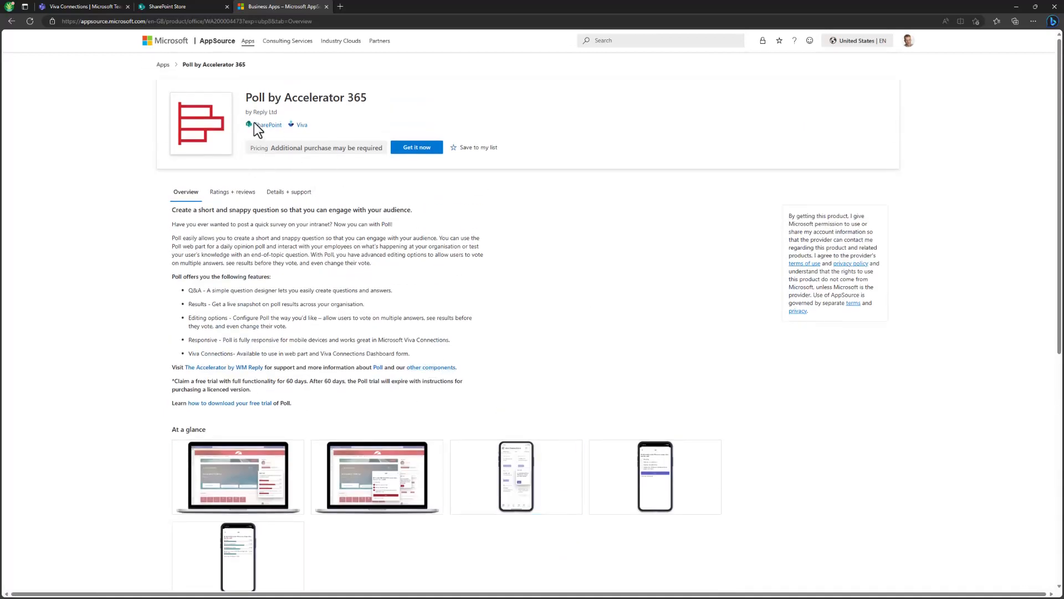
mouse_move(376, 143)
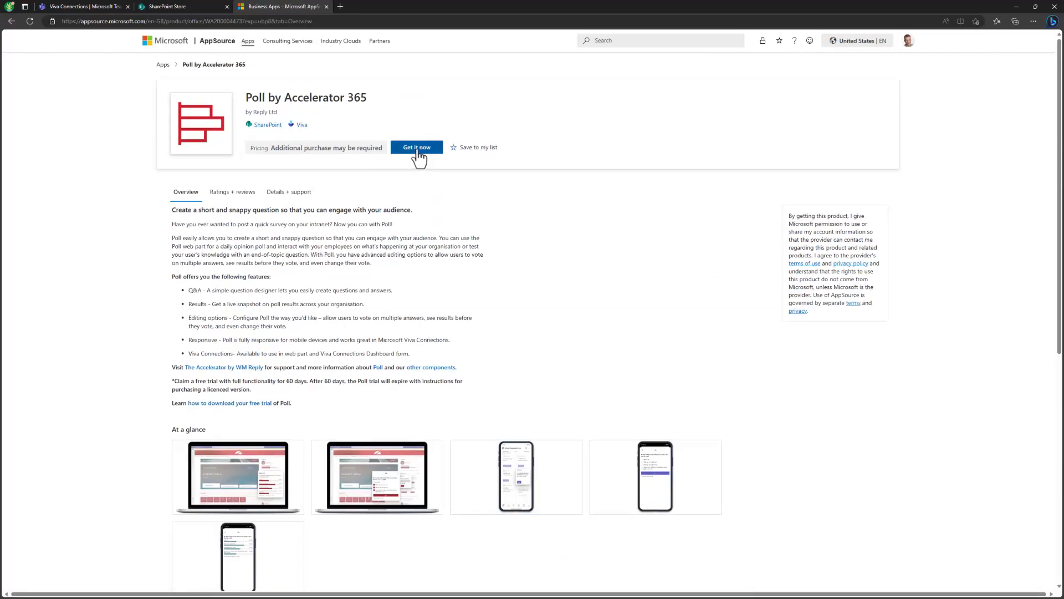
click(416, 147)
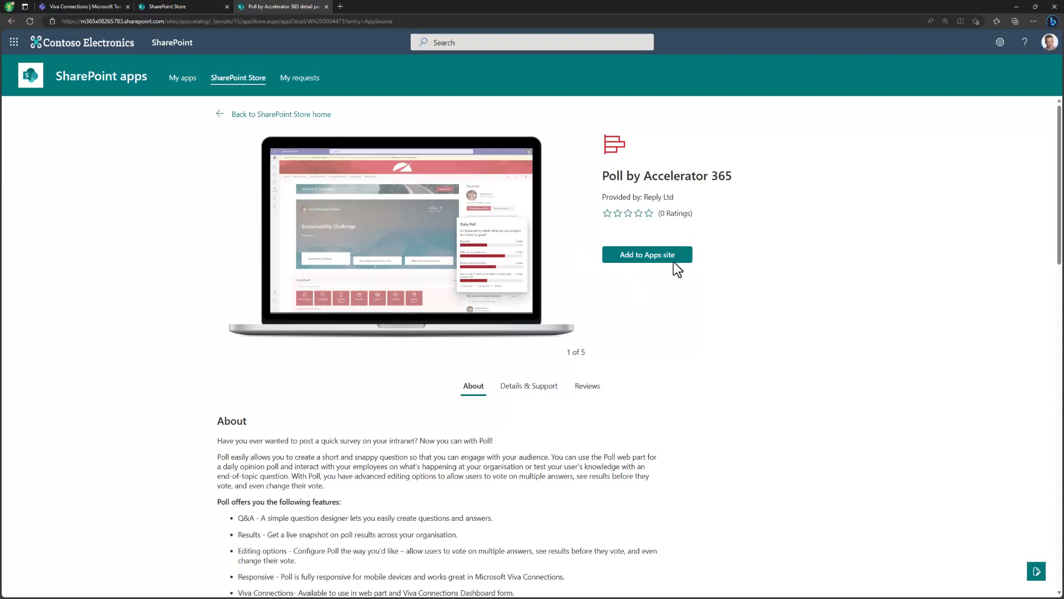
mouse_move(673, 267)
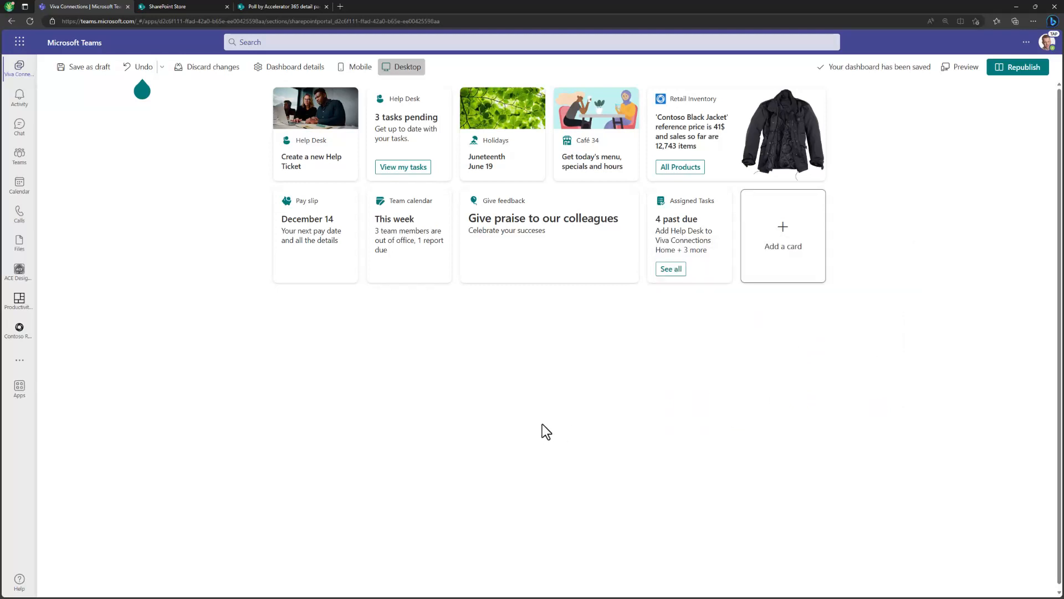
Add the ACE - FAQ Accordion card and then the ACE - Event Schedule card to the dashboard
click(782, 235)
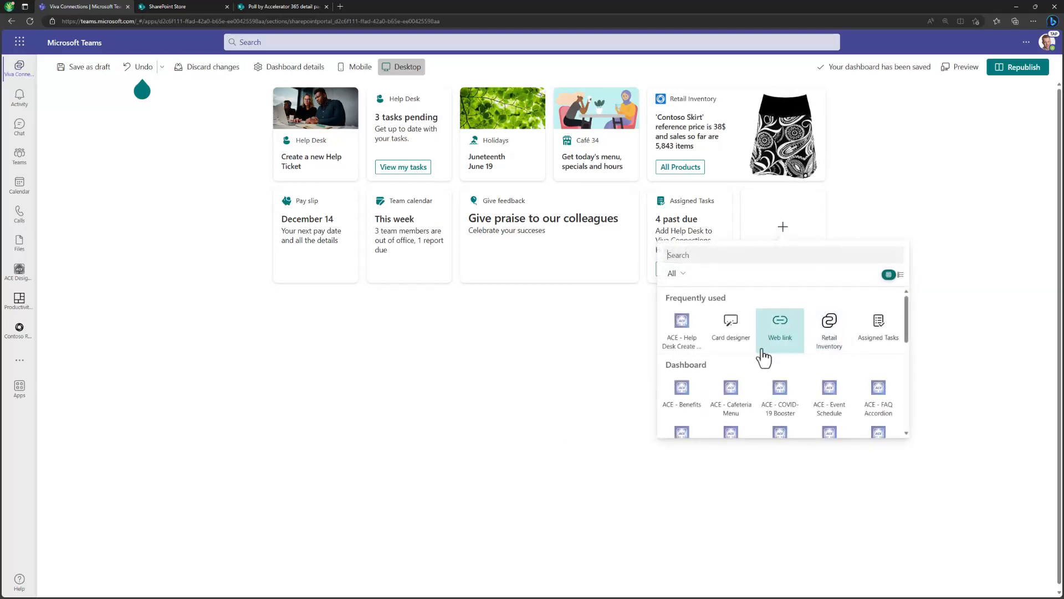
scroll(down, 3)
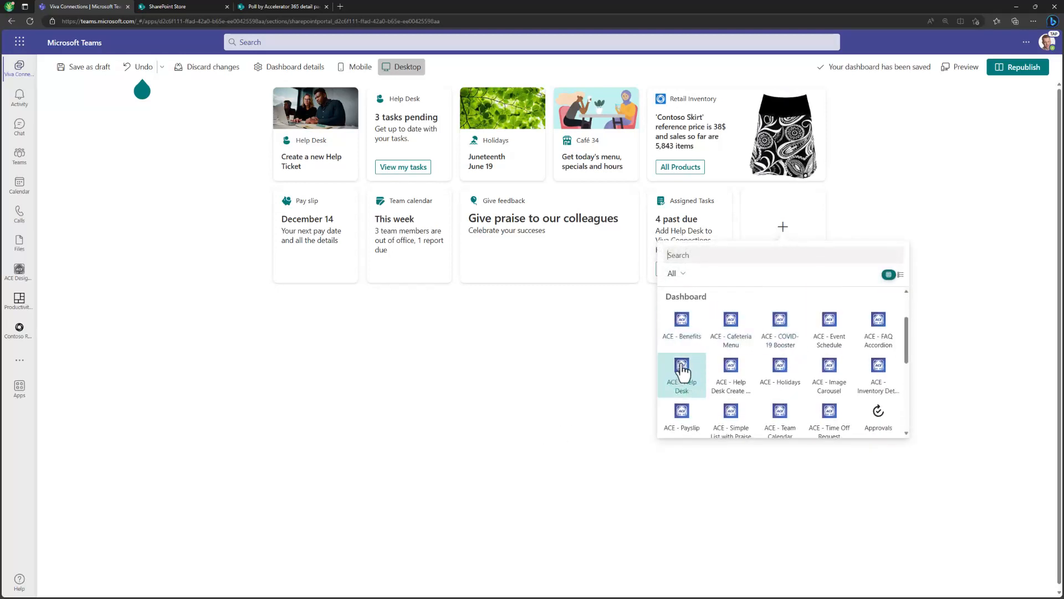
scroll(down, 3)
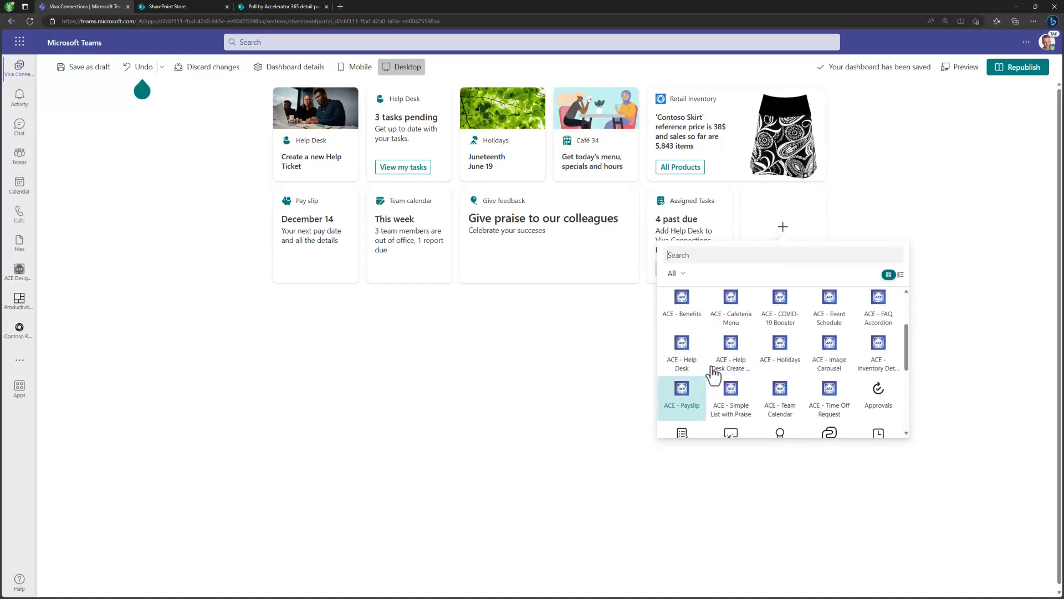
click(681, 392)
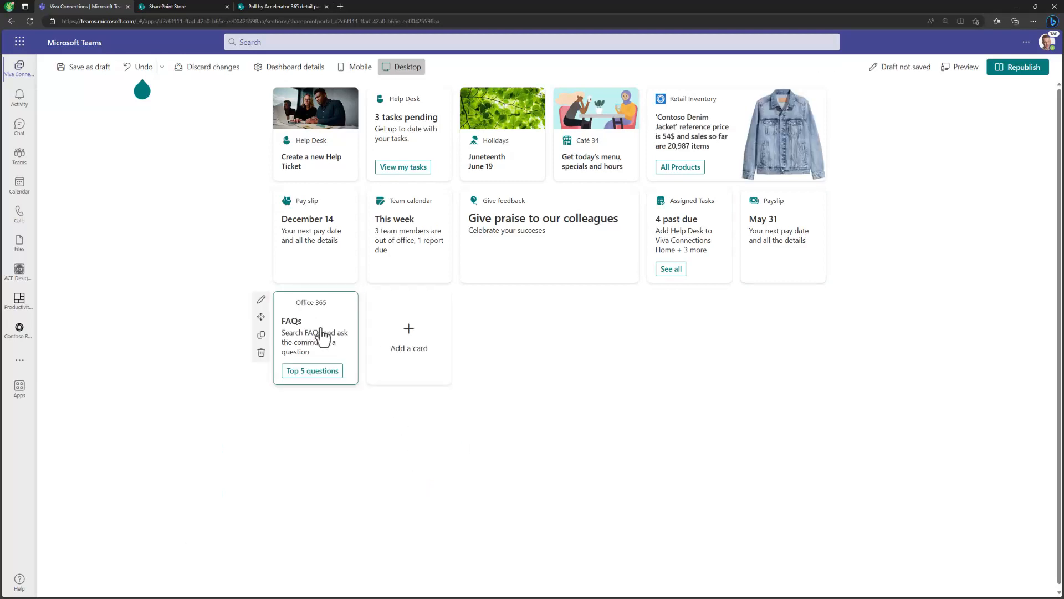
click(409, 337)
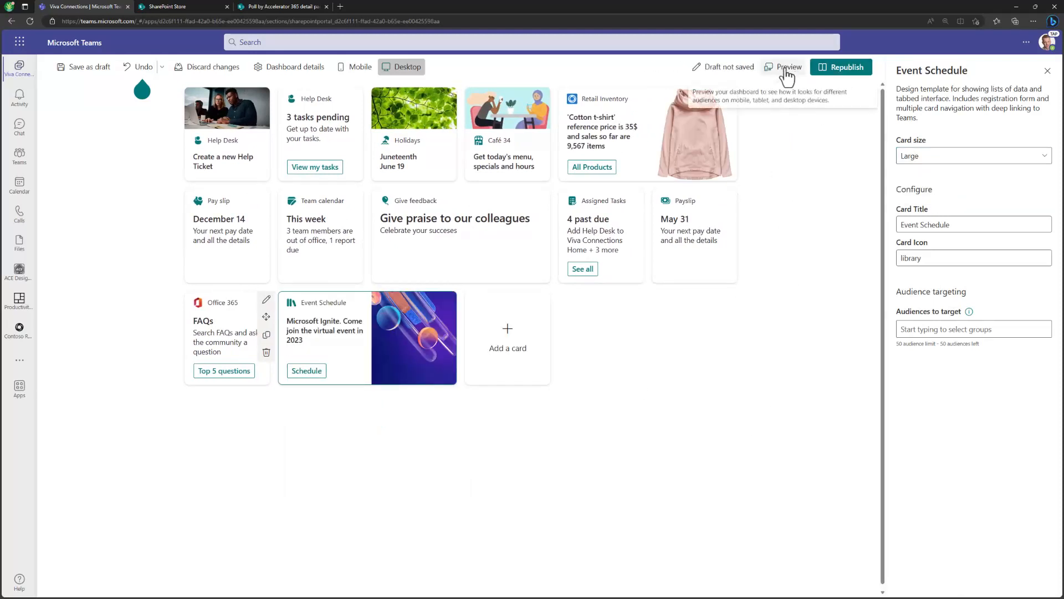
Preview the dashboard in Mobile view, dismissing the audiences tip and the feedback panel, scrolling past the new cards
click(787, 66)
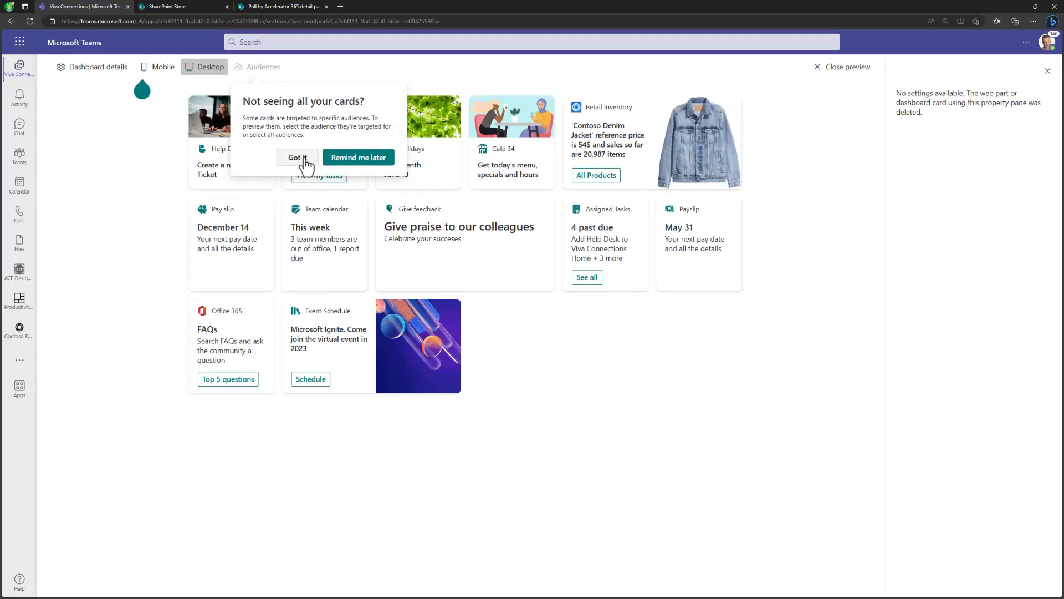
click(162, 67)
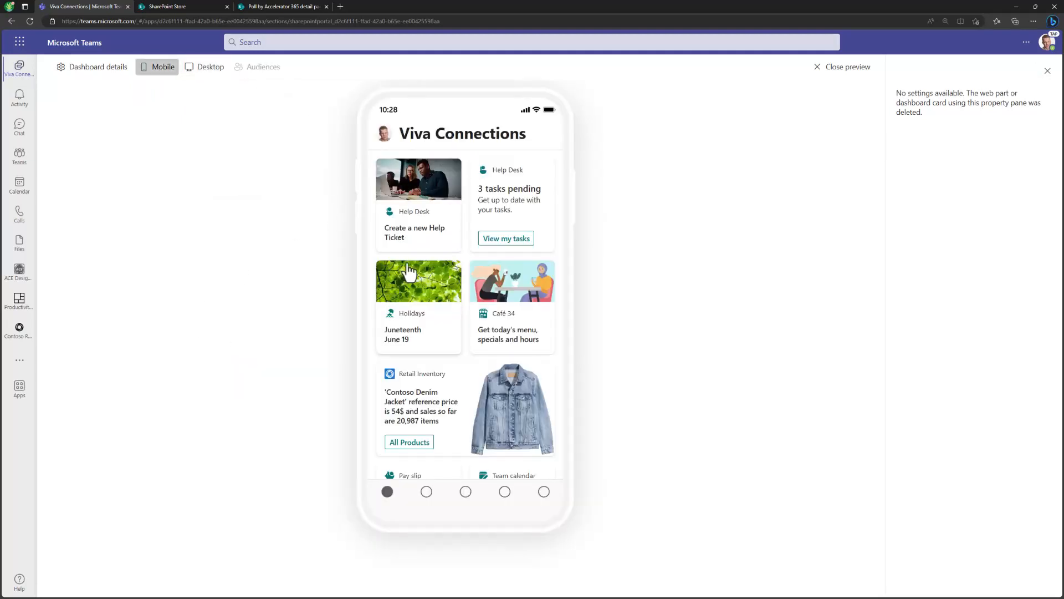
scroll(down, 3)
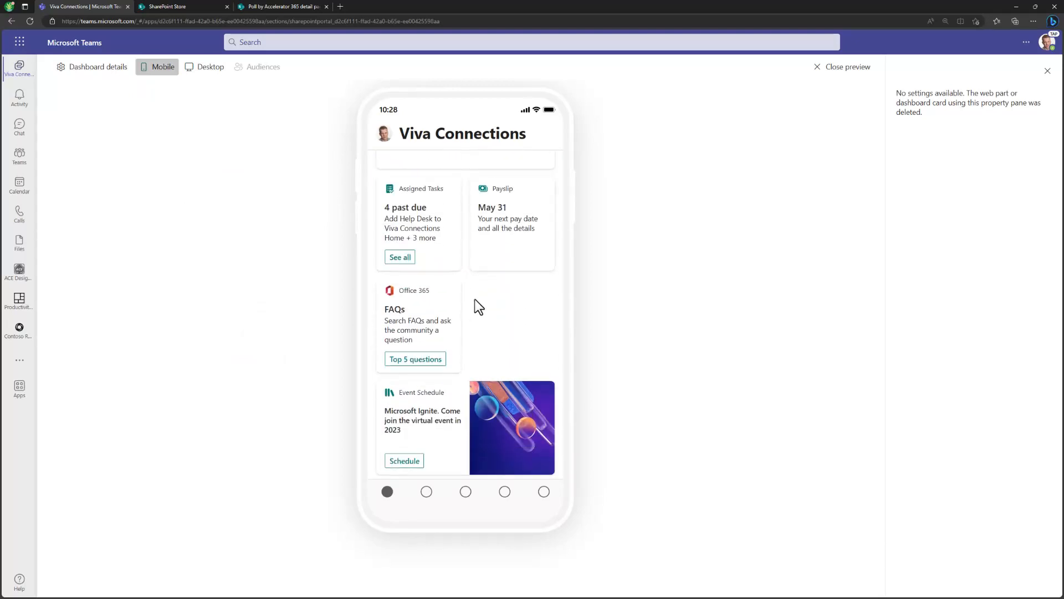
mouse_move(468, 297)
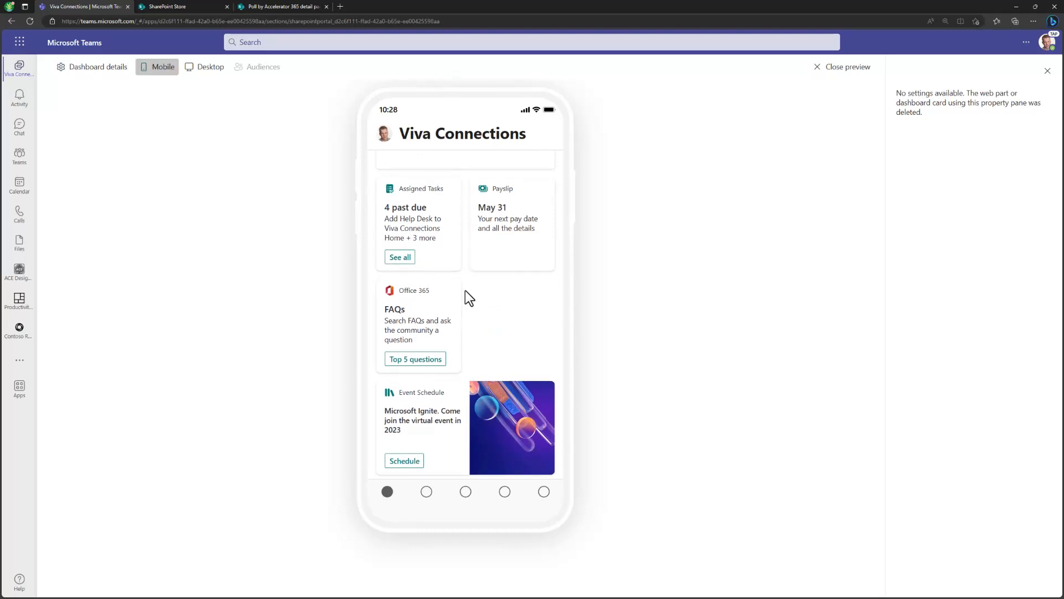
mouse_move(493, 286)
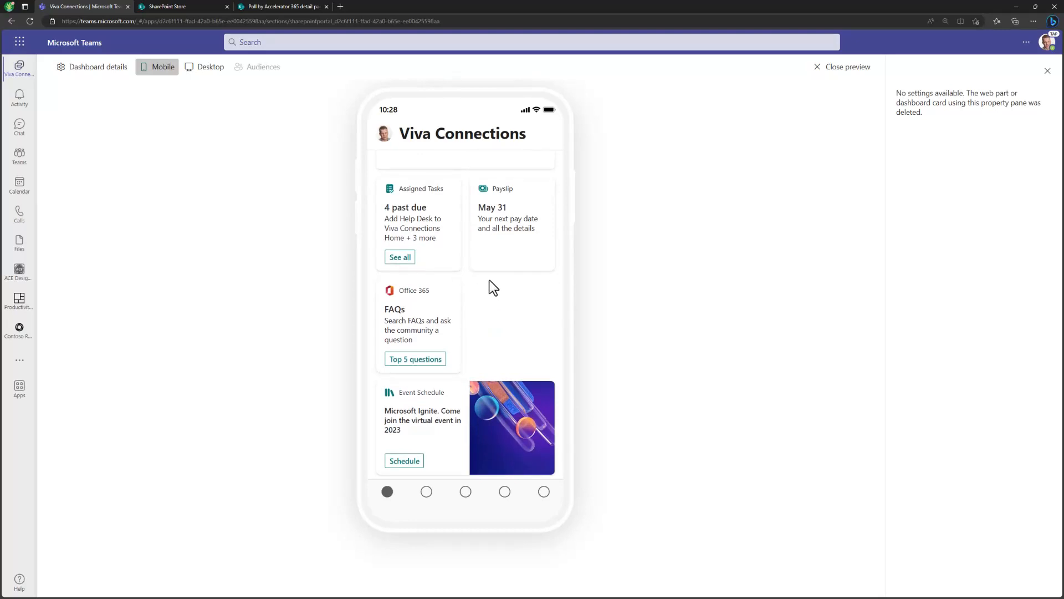
scroll(down, 3)
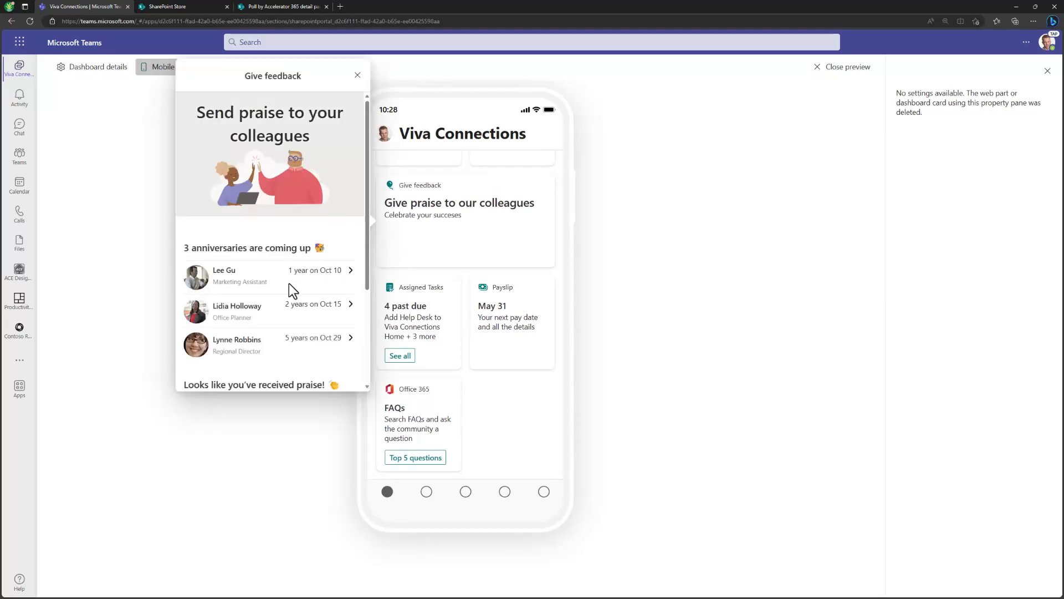
click(358, 75)
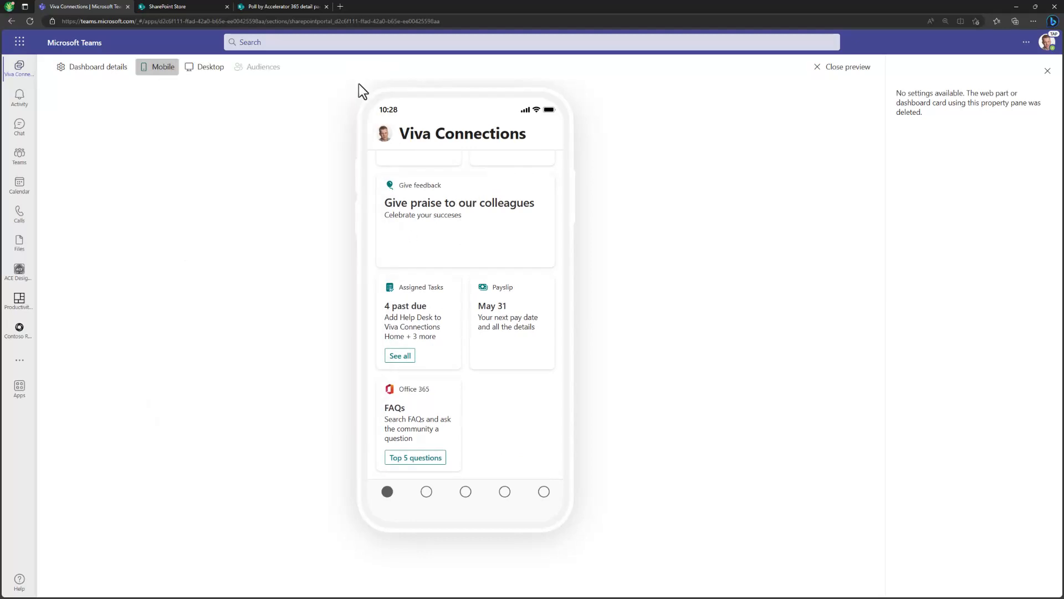
mouse_move(358, 347)
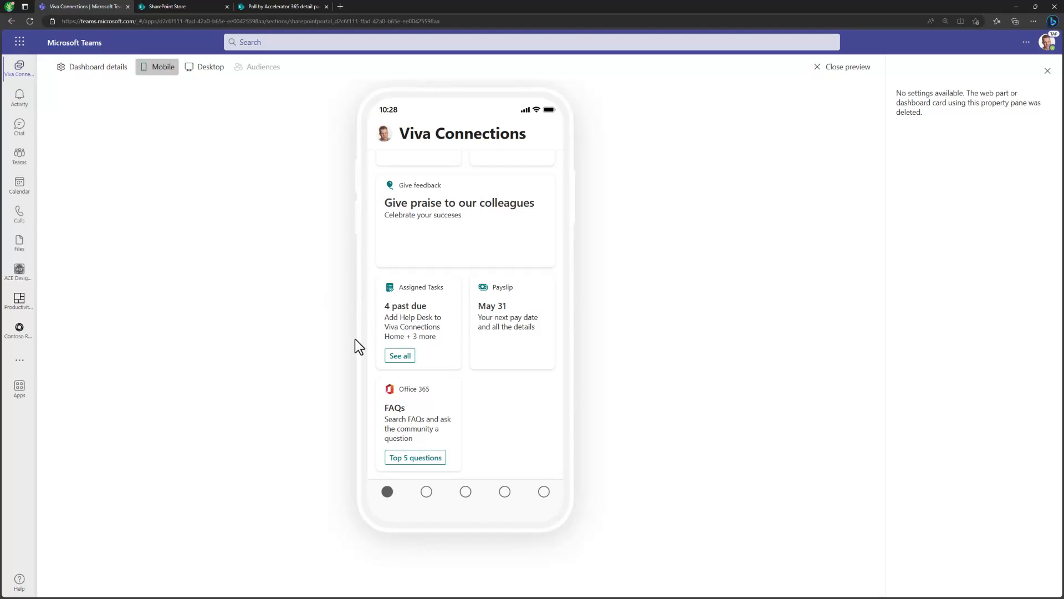
mouse_move(434, 340)
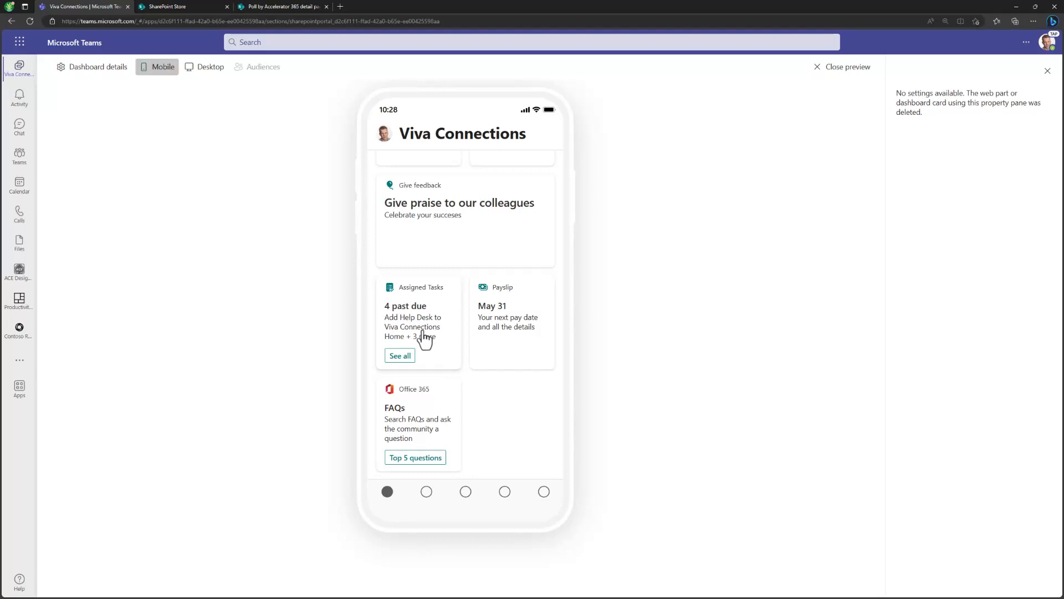
mouse_move(496, 254)
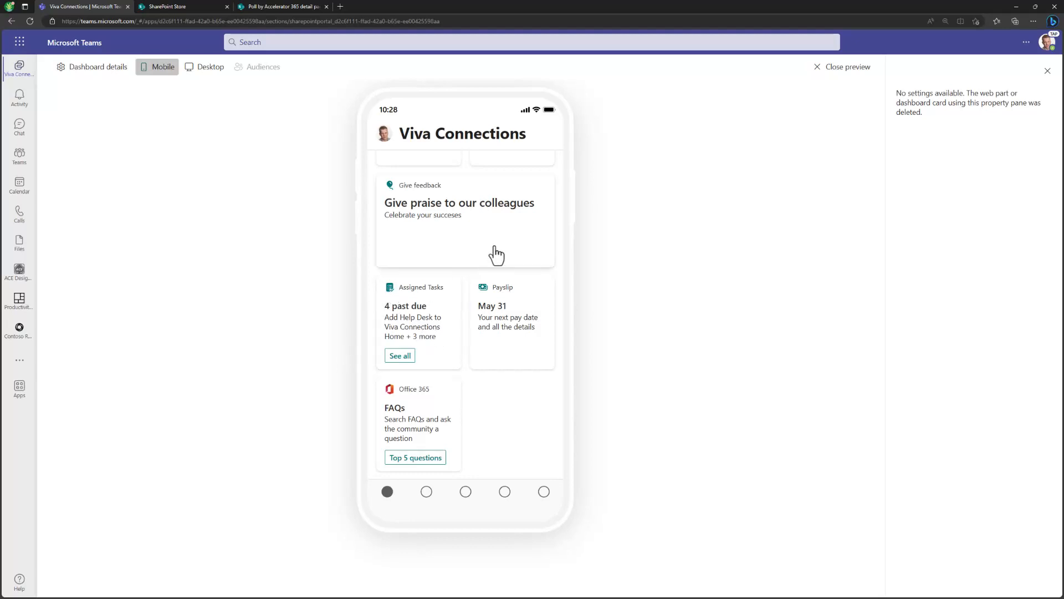